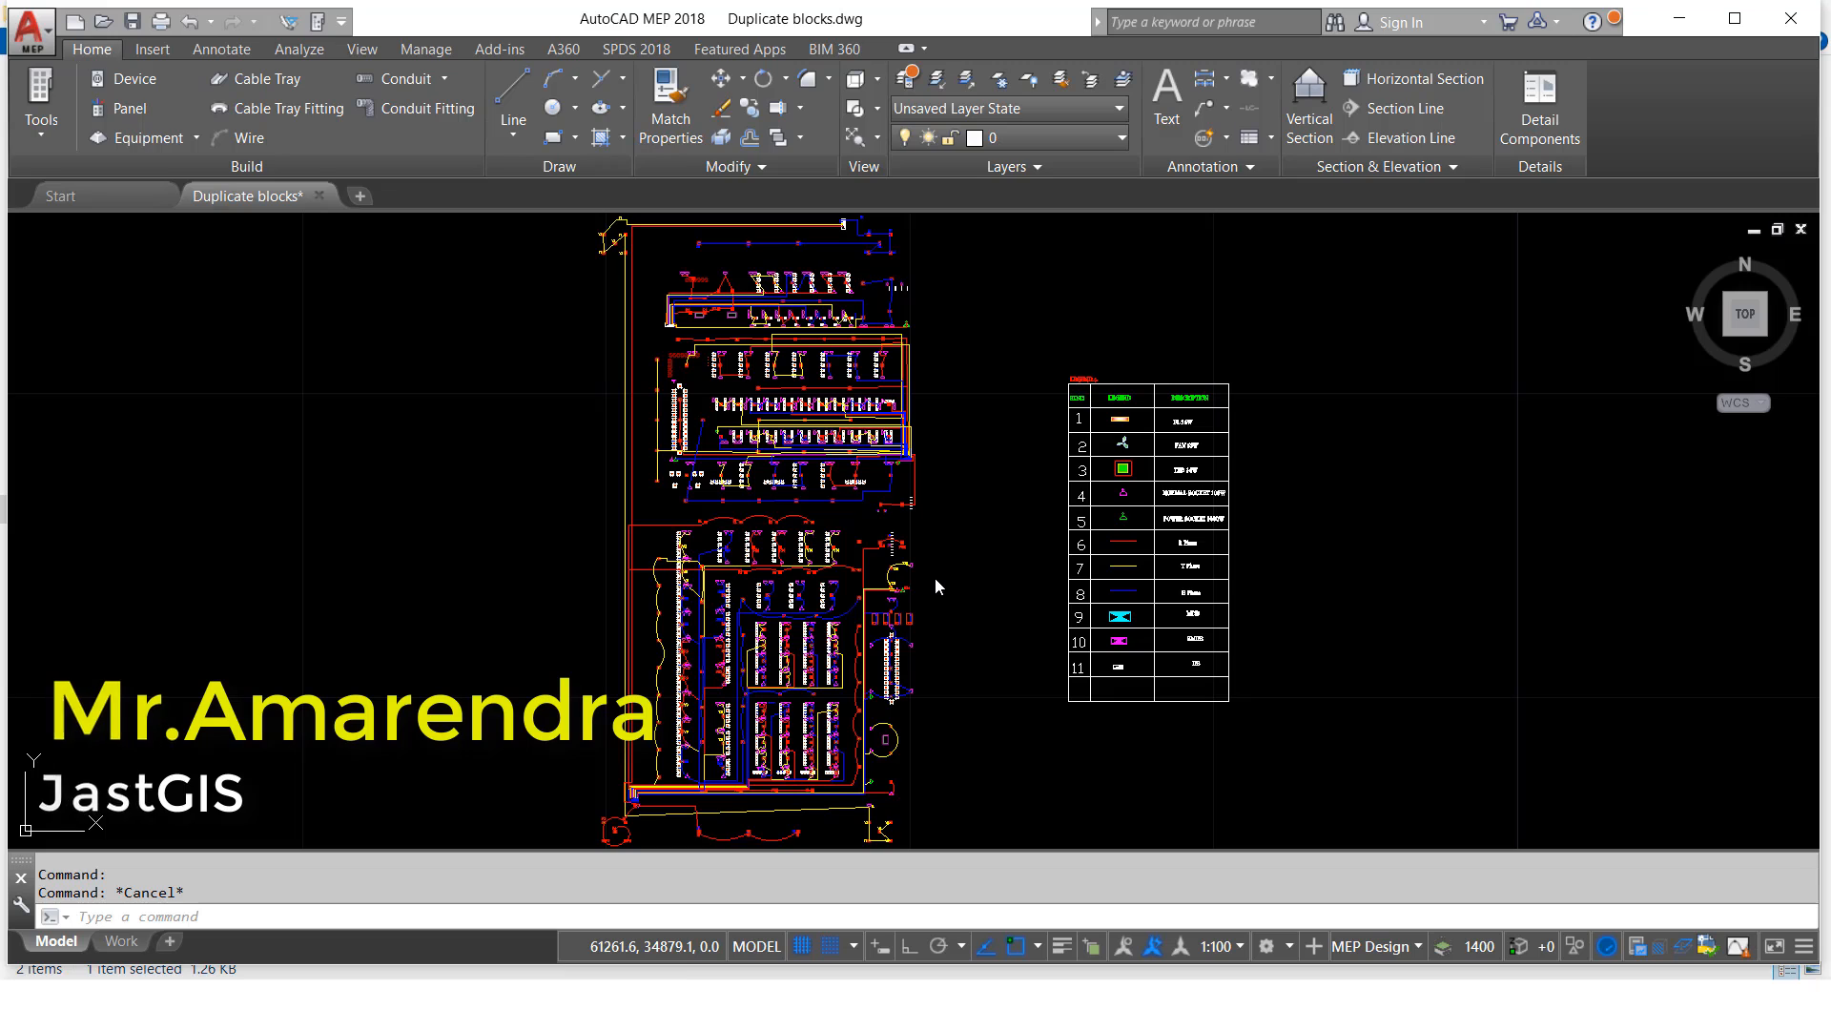
mouse_move(935, 487)
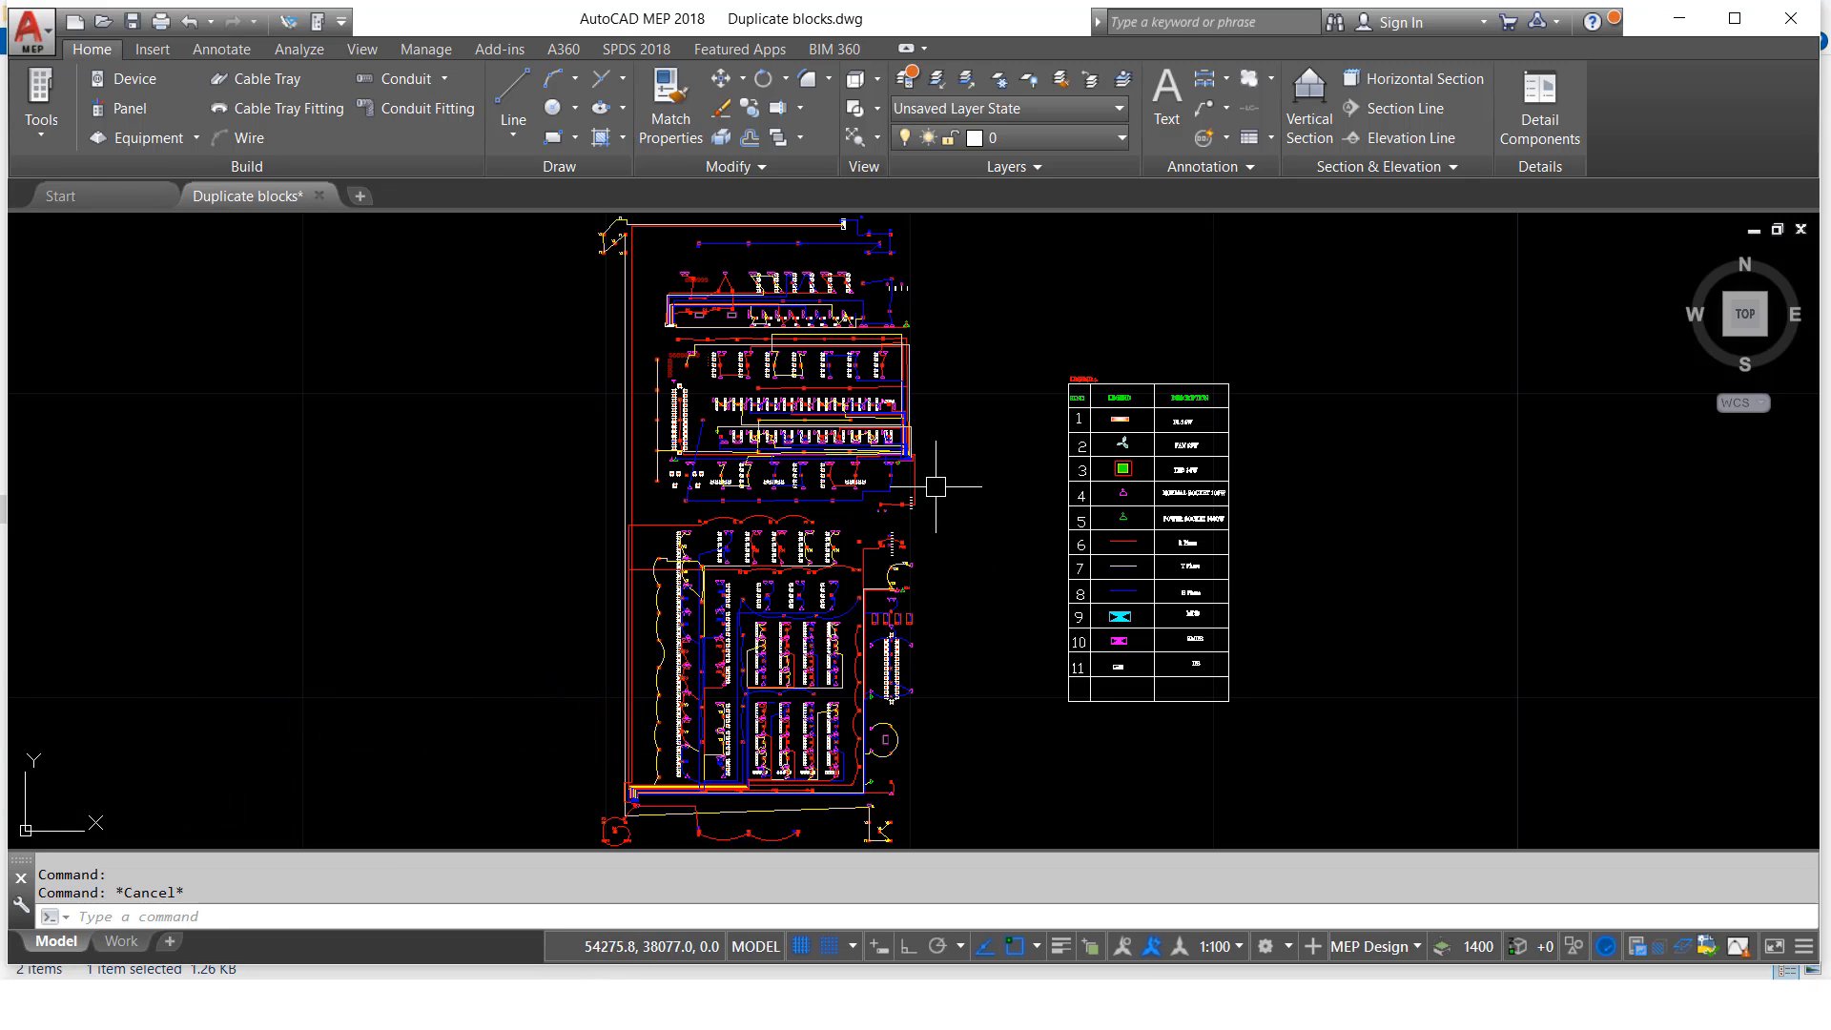
mouse_move(918, 692)
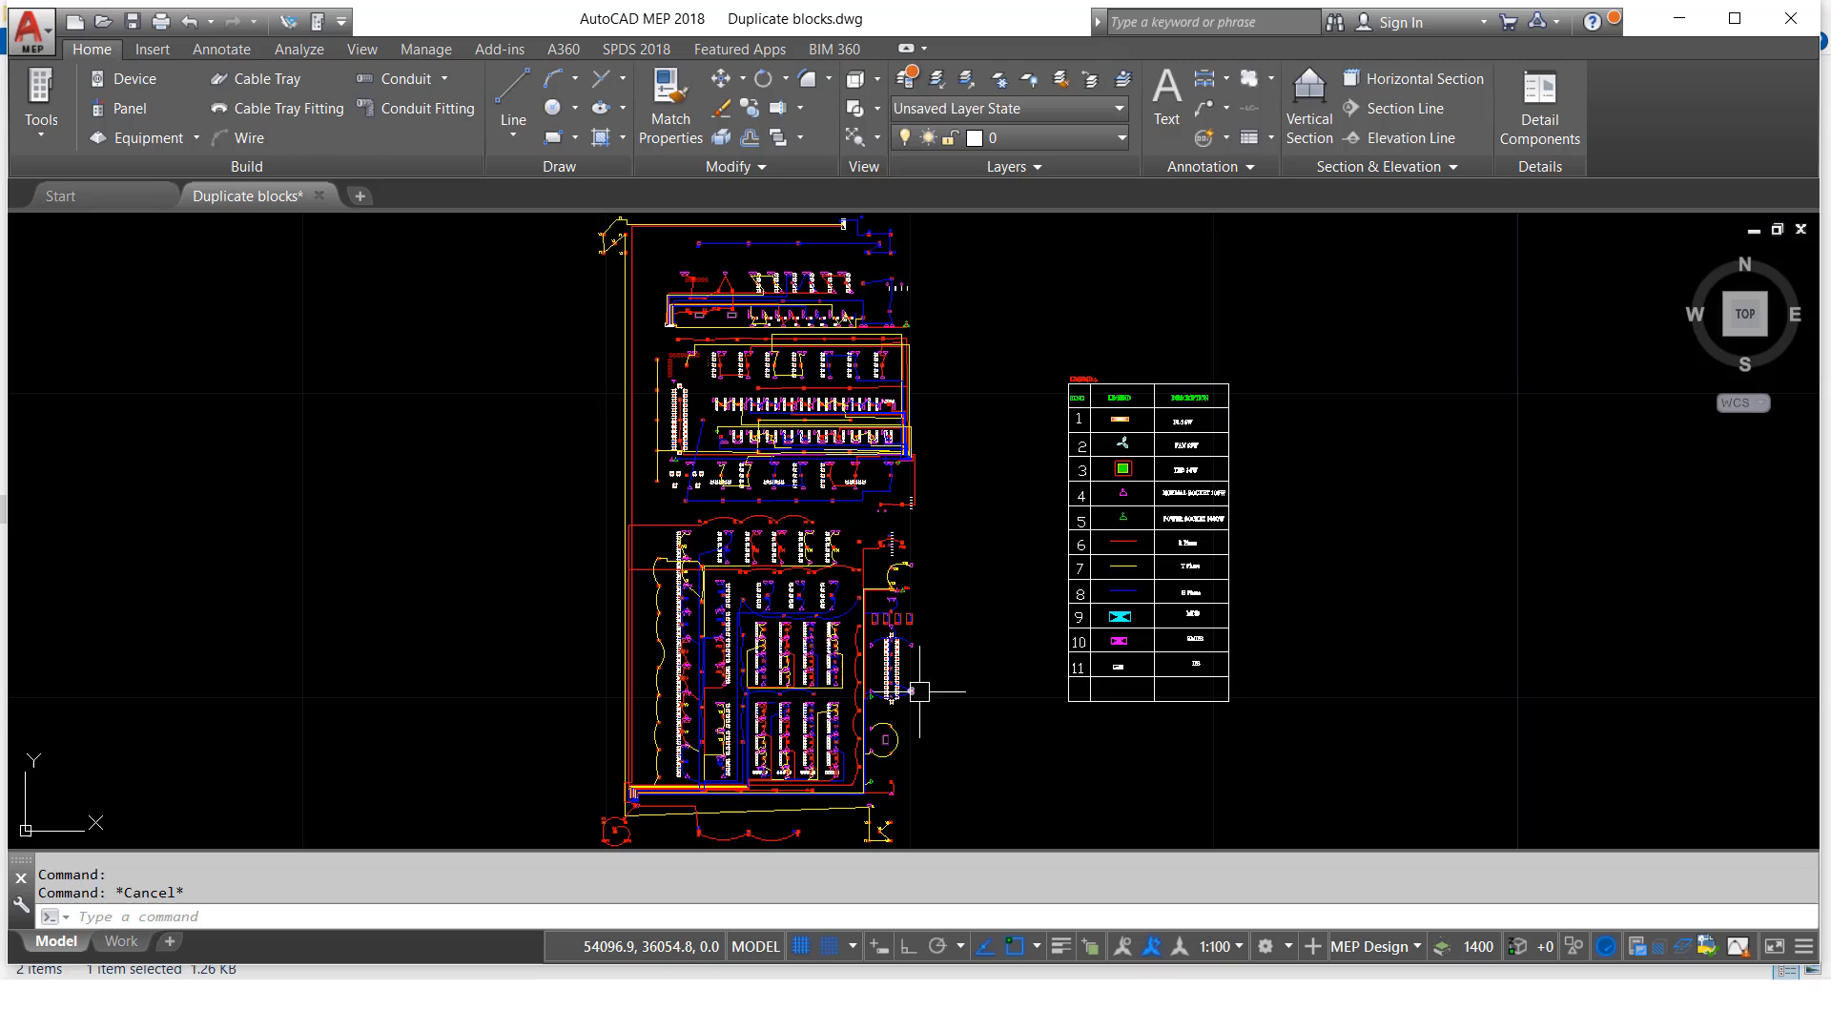
mouse_move(981, 613)
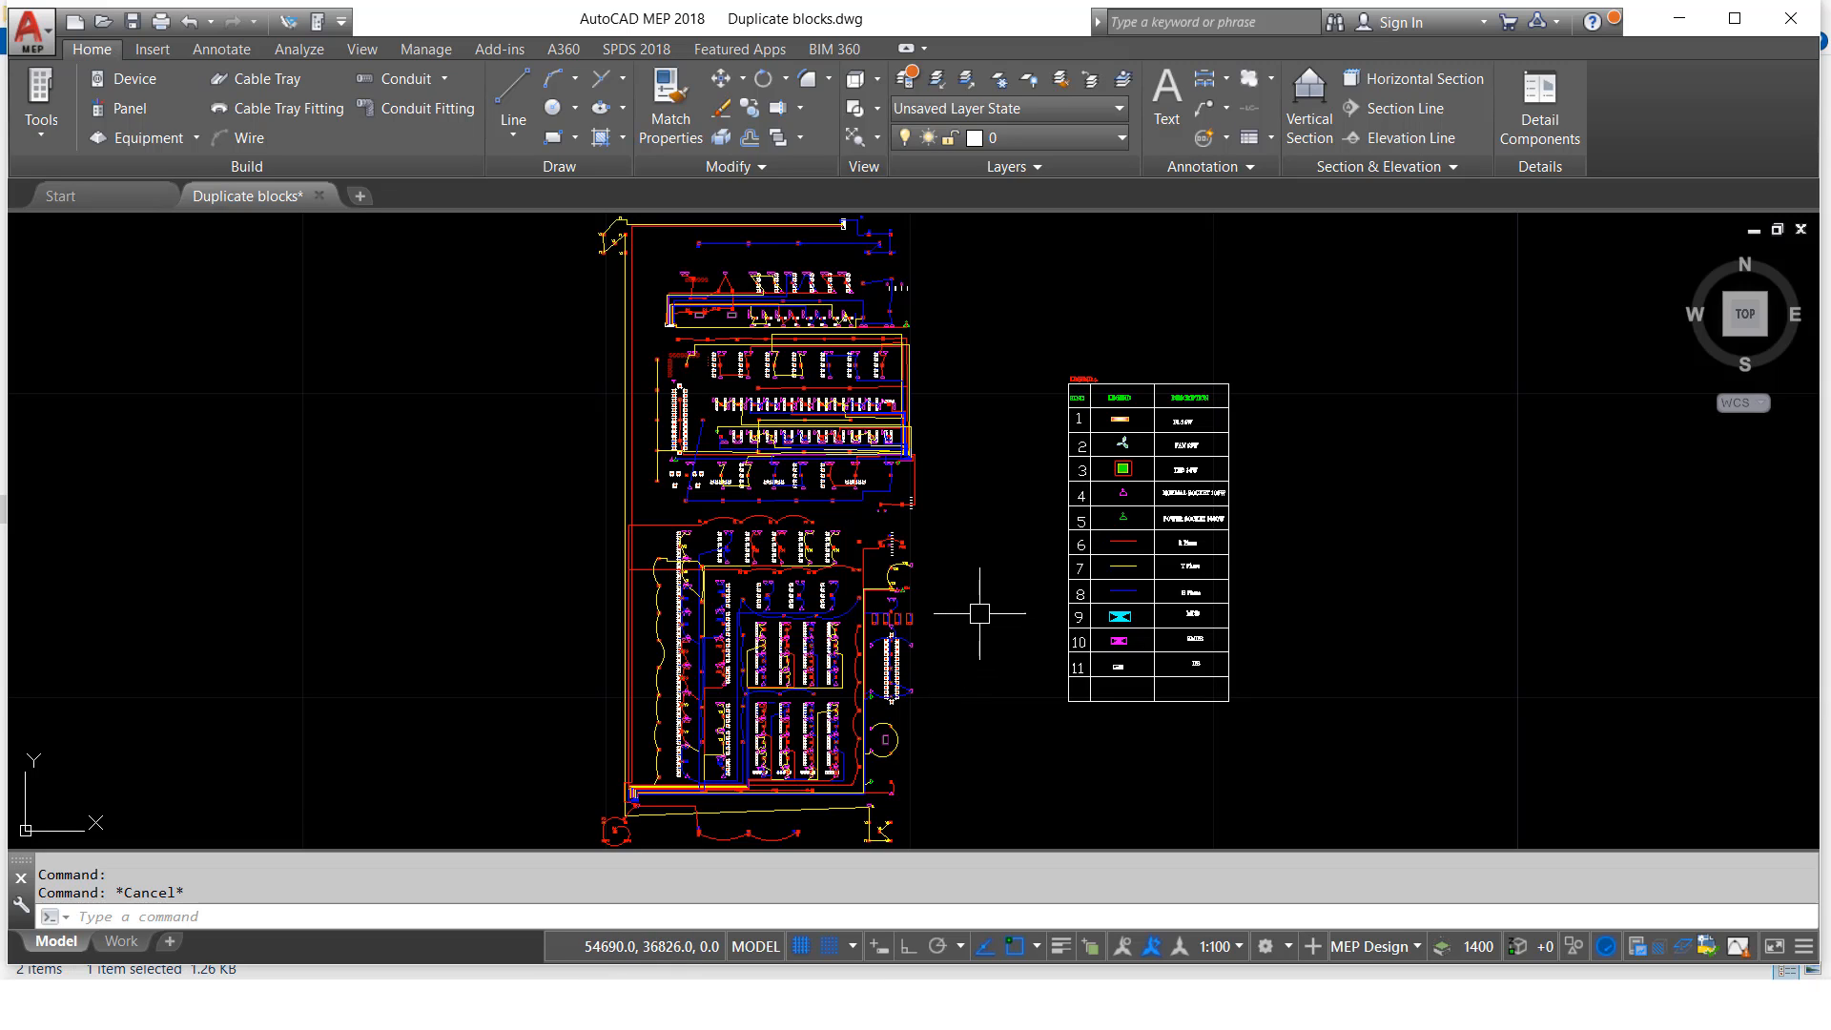
mouse_move(956, 841)
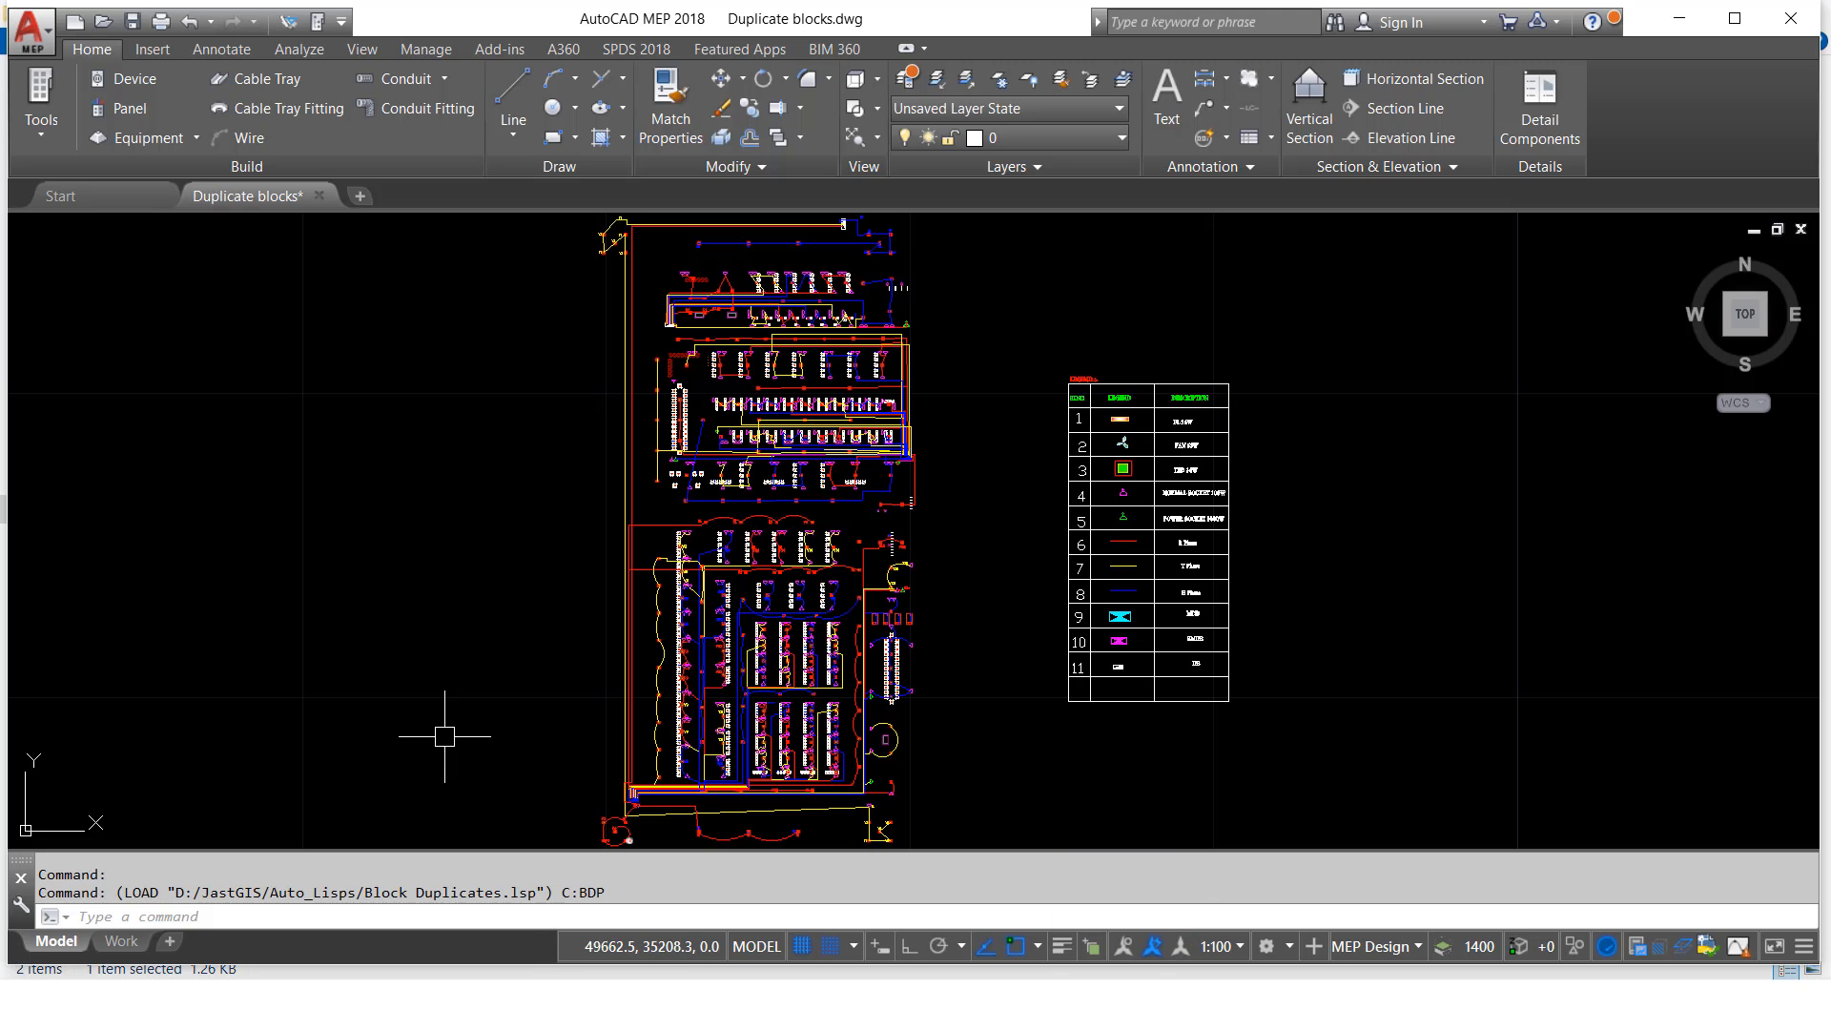
mouse_move(242, 811)
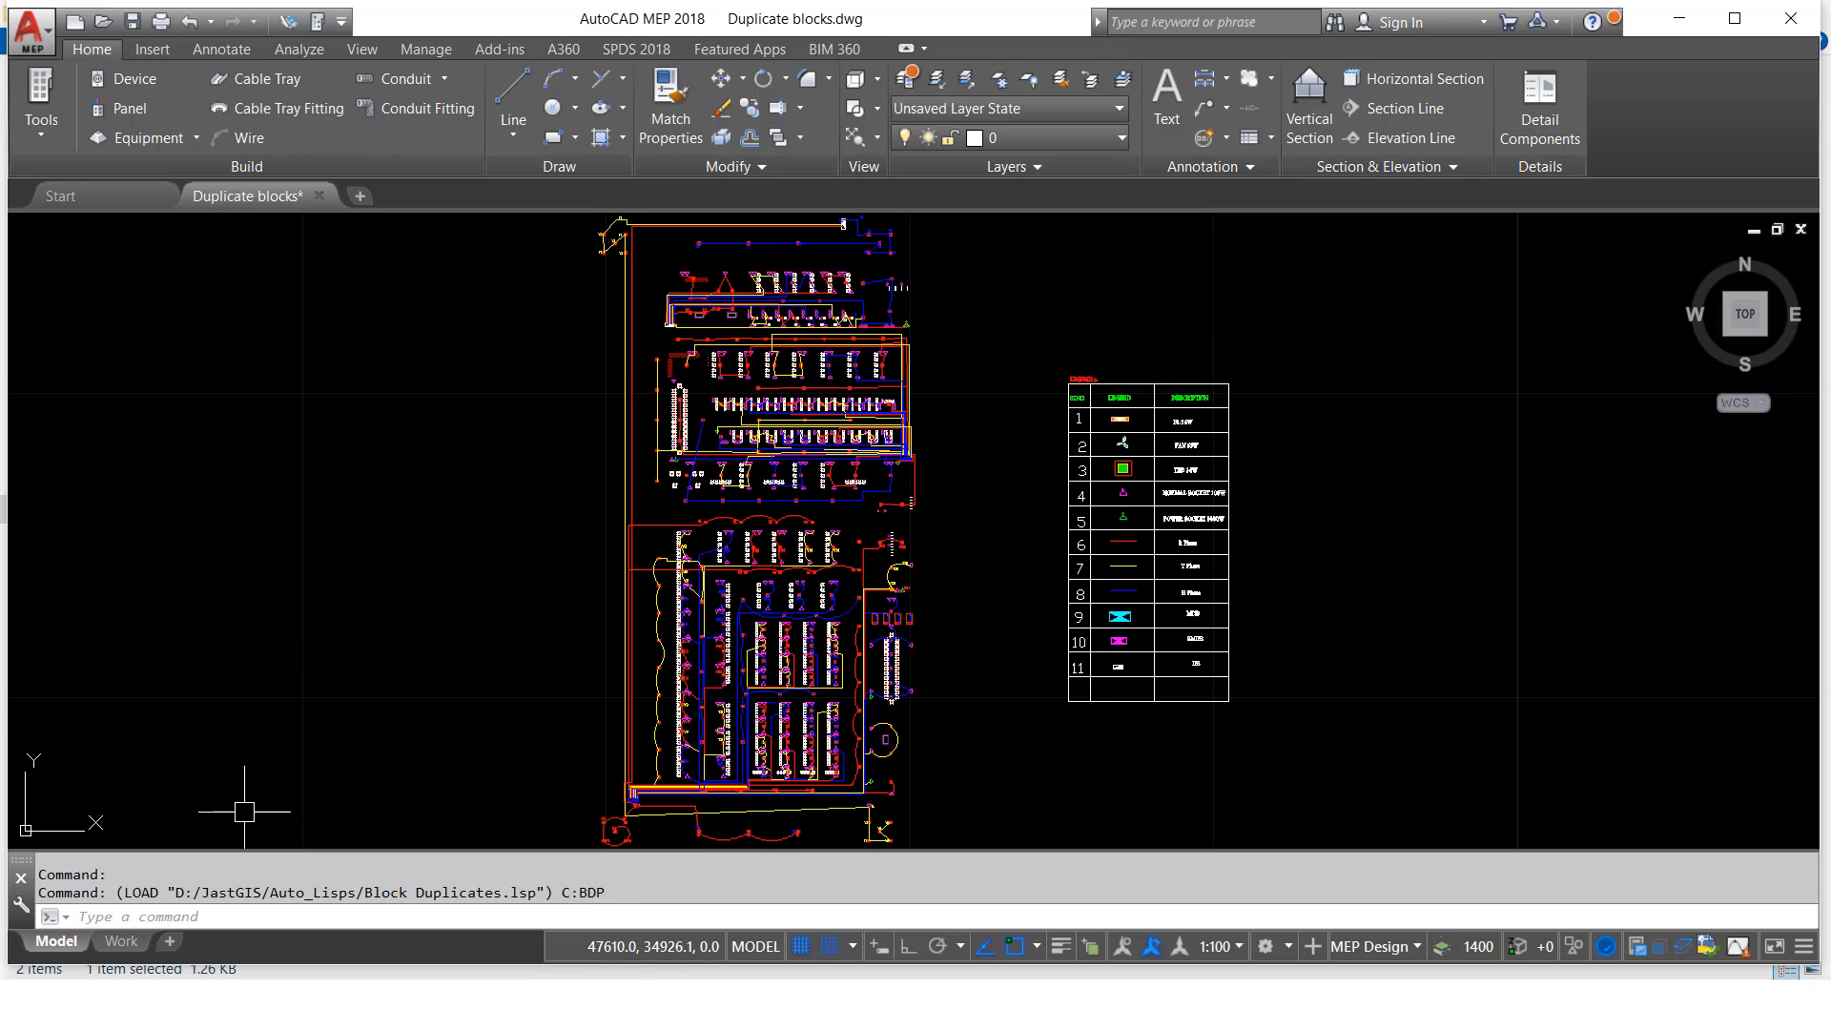
mouse_move(454, 839)
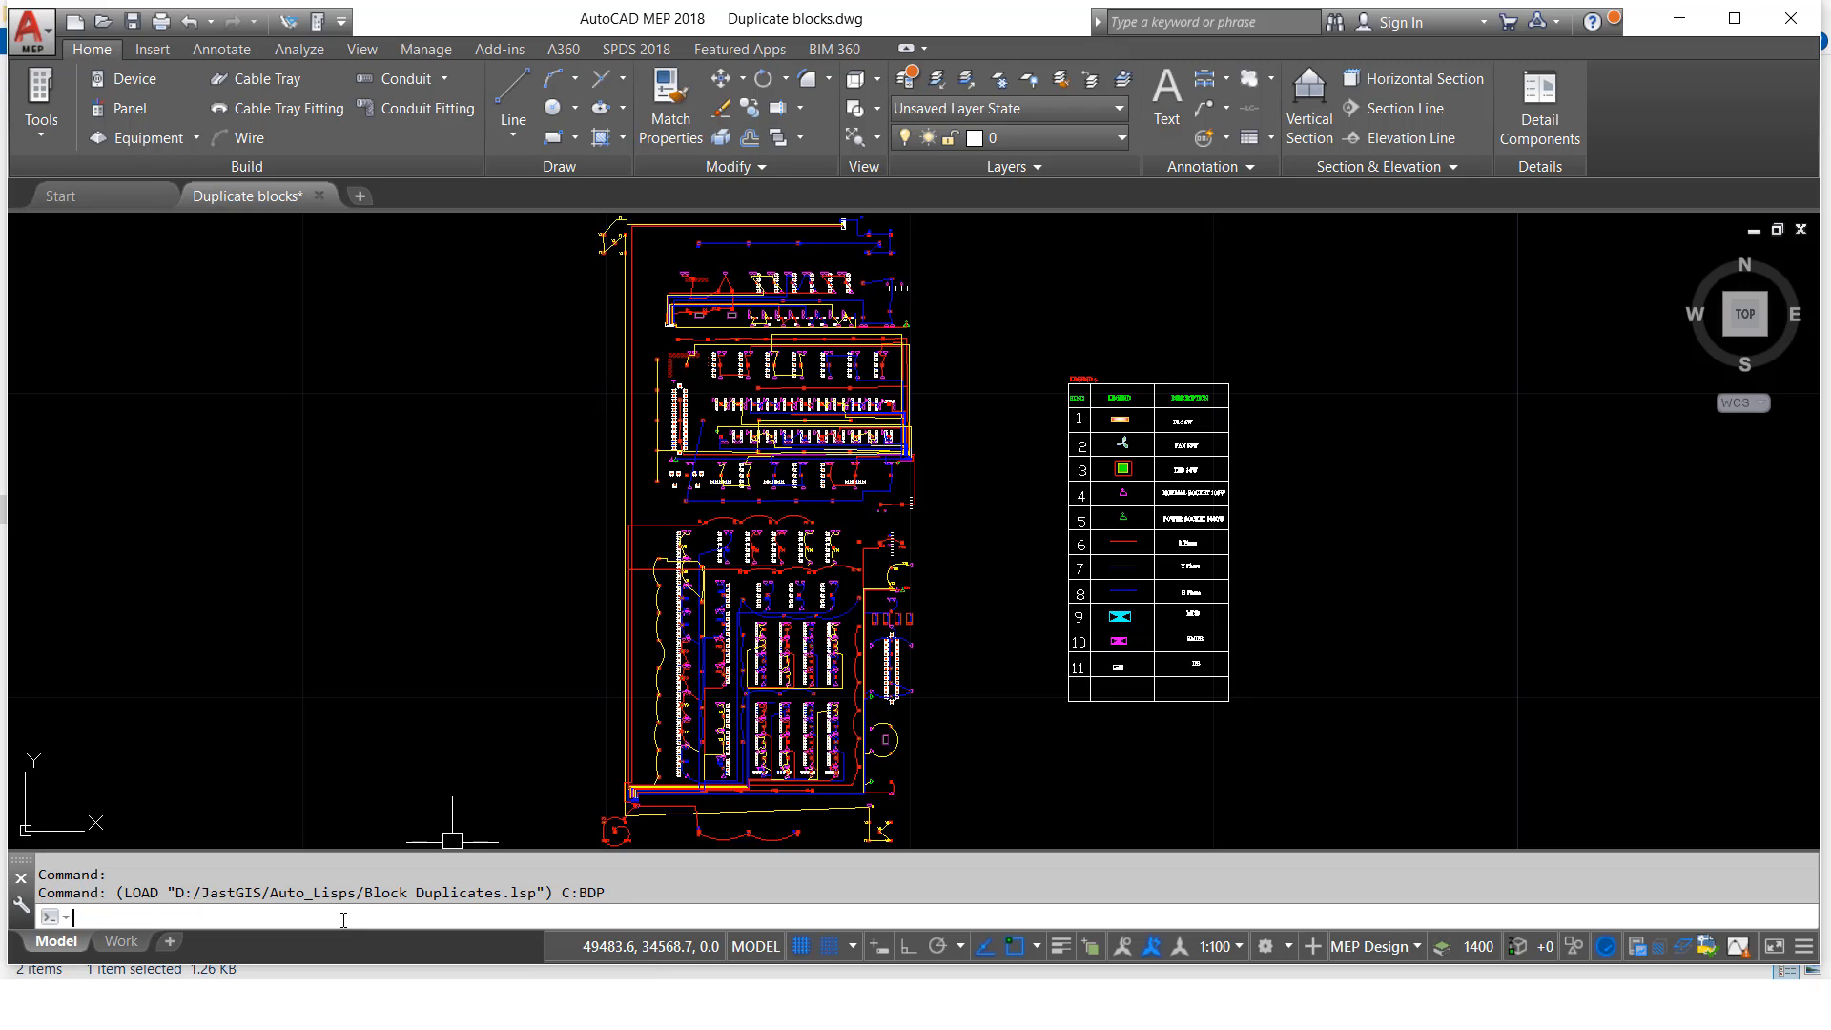
Step: Run the BDP routine to select matching duplicate blocks across the layout and legend
type("BDP")
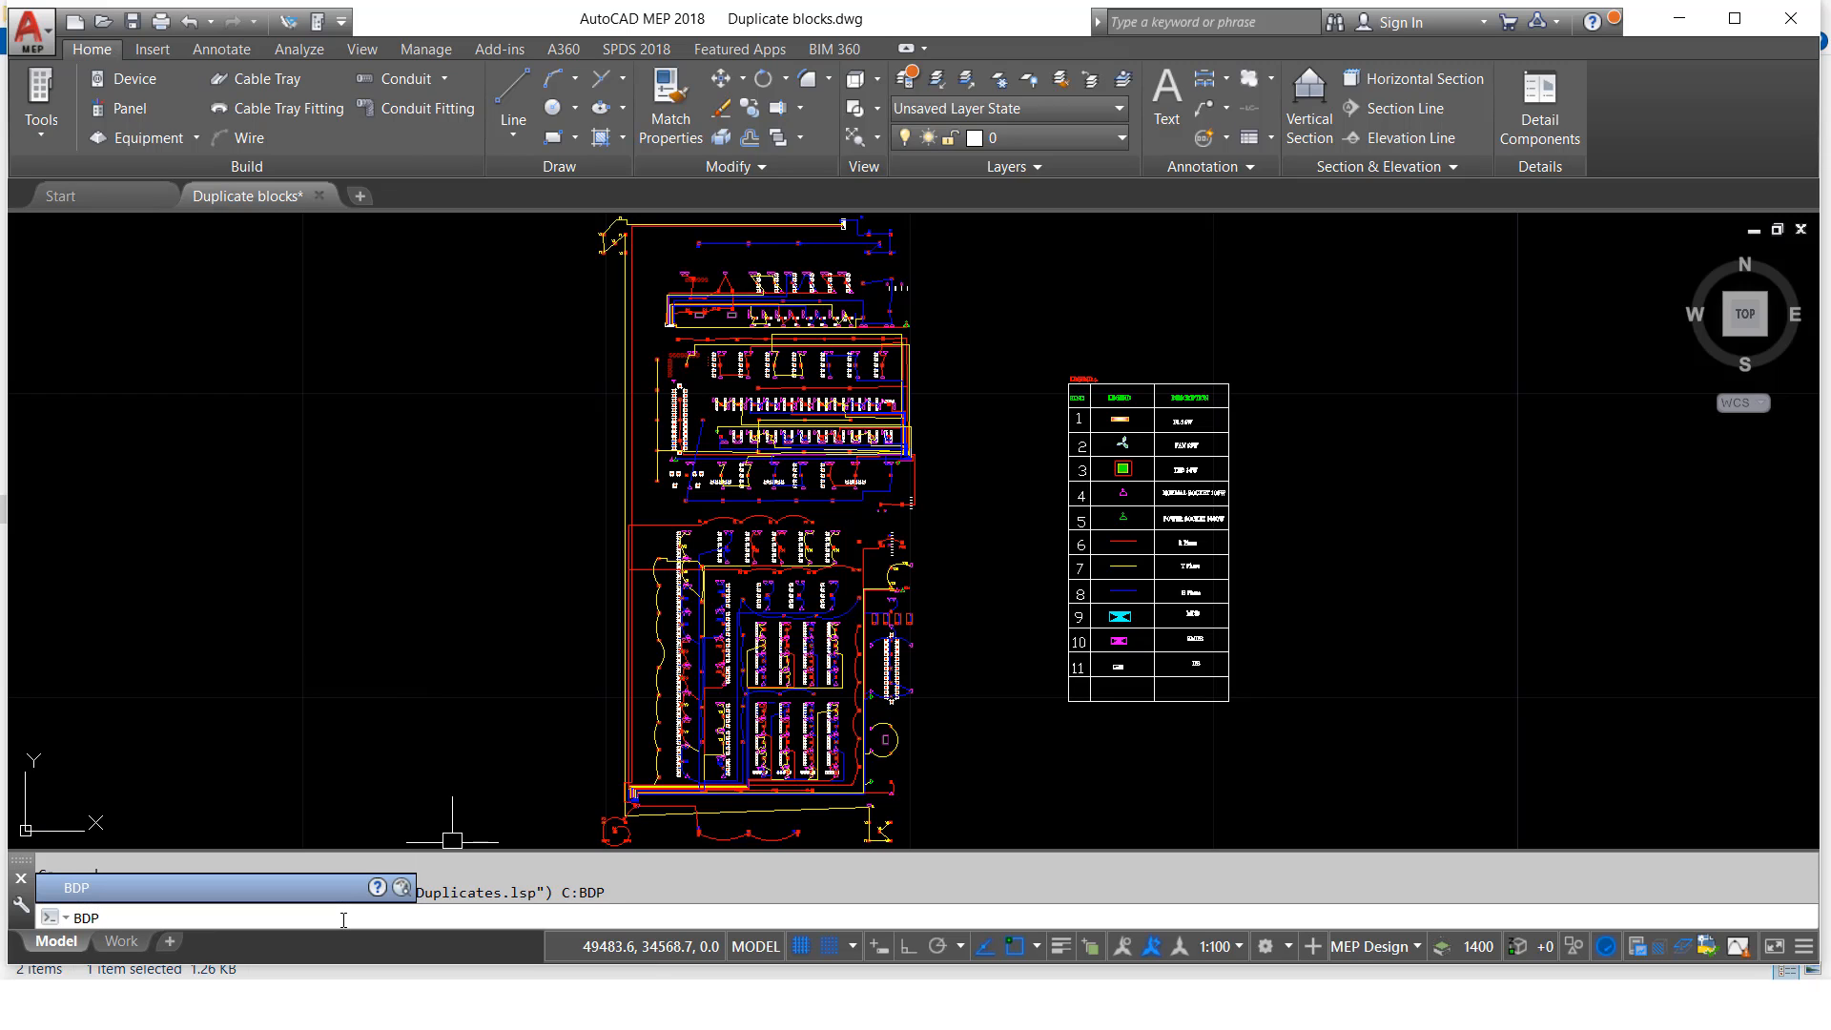
key("Return")
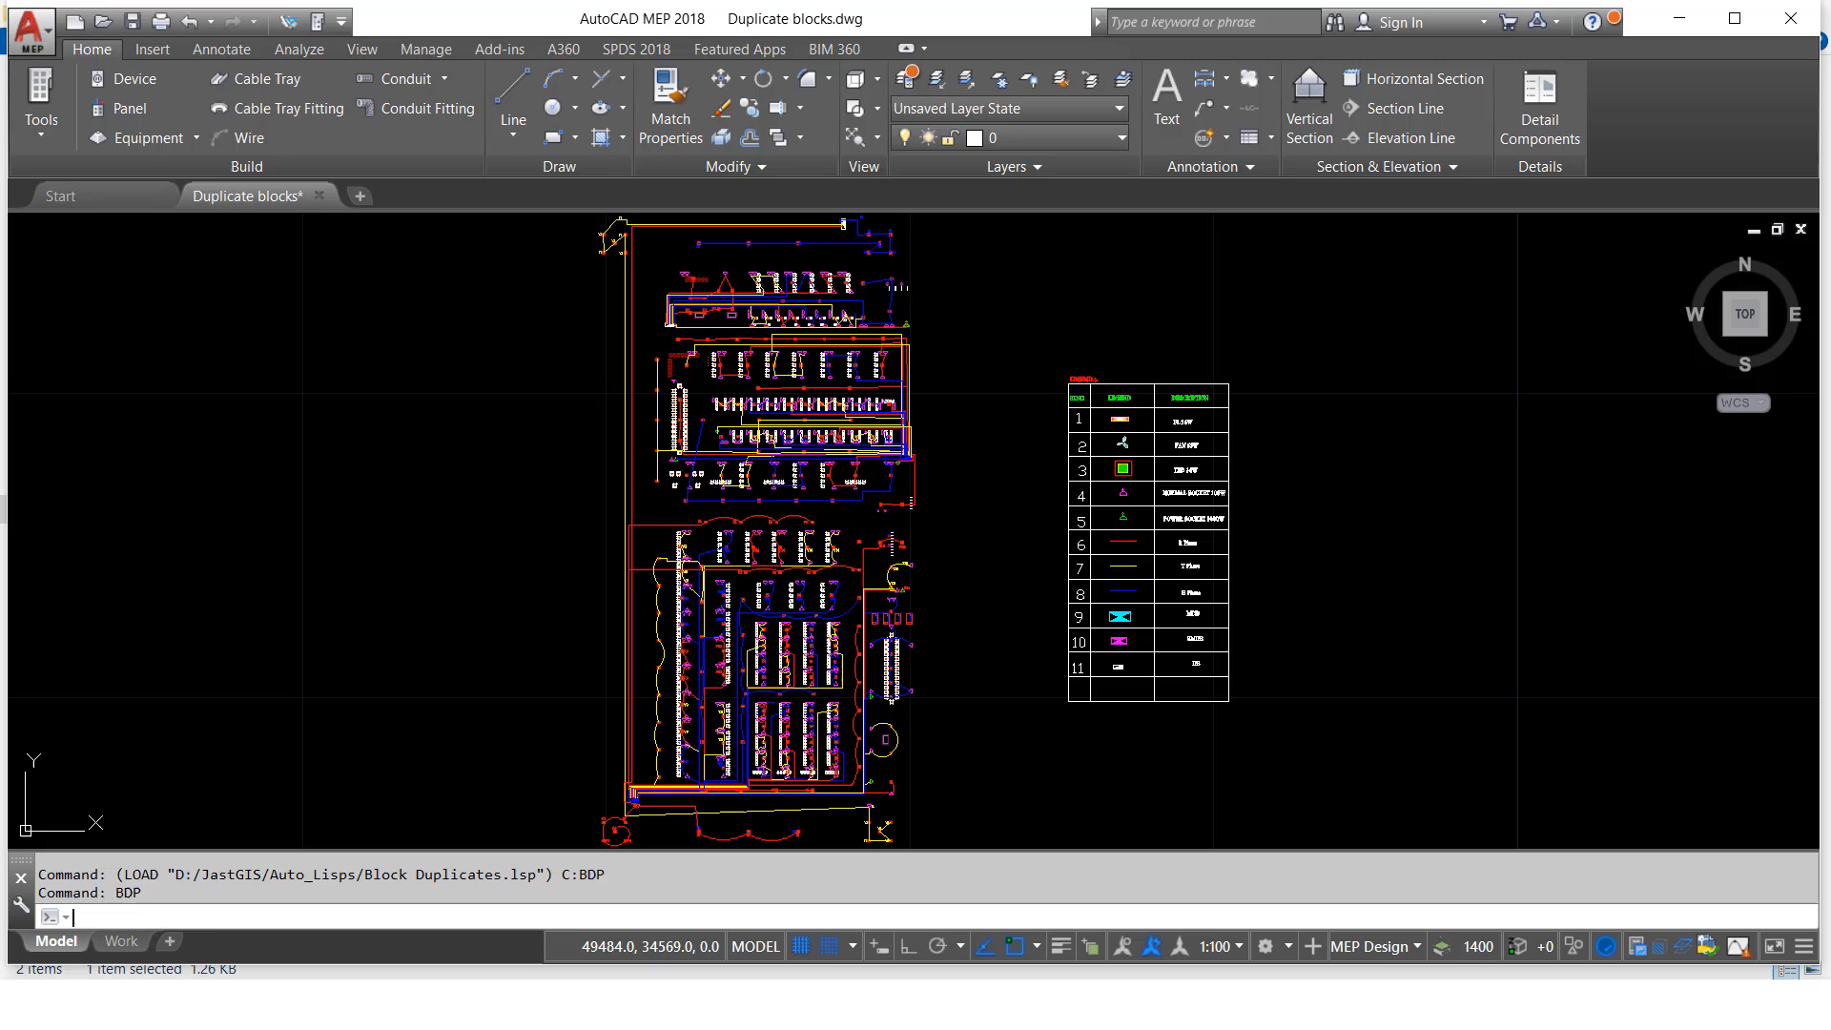
key("Return")
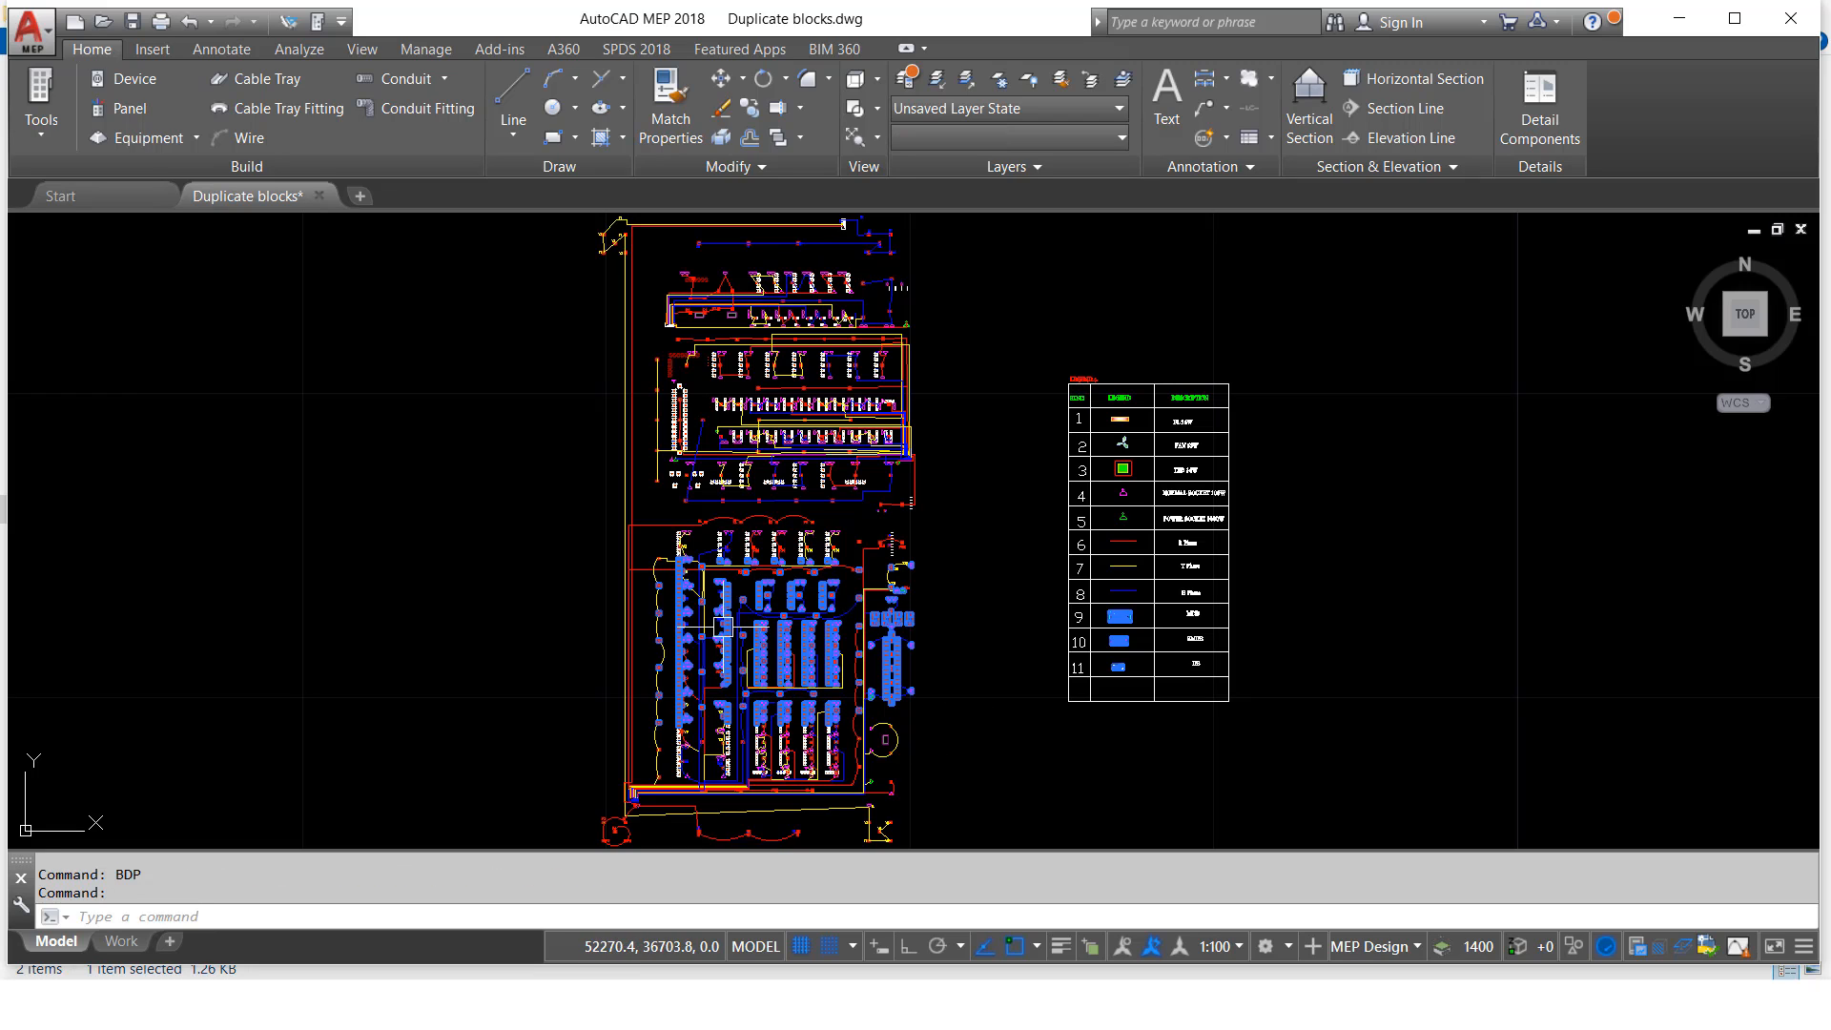
mouse_move(782, 673)
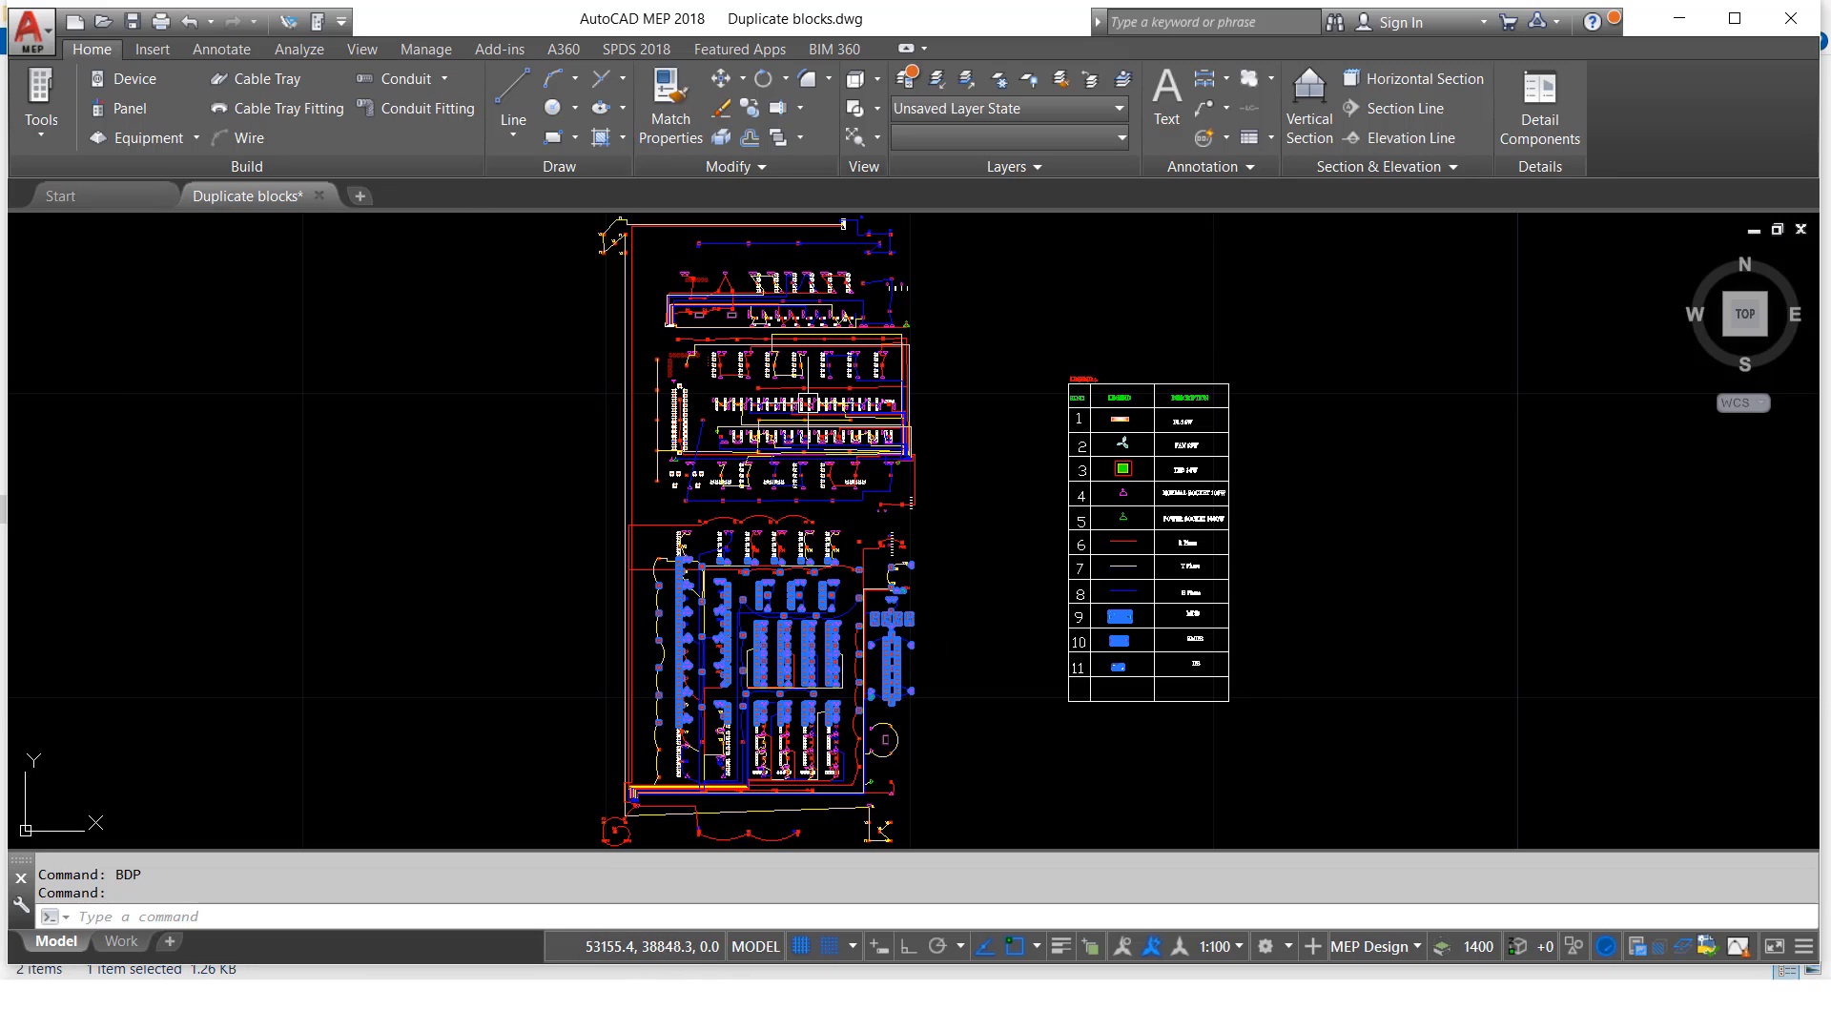
mouse_move(888, 649)
type("M")
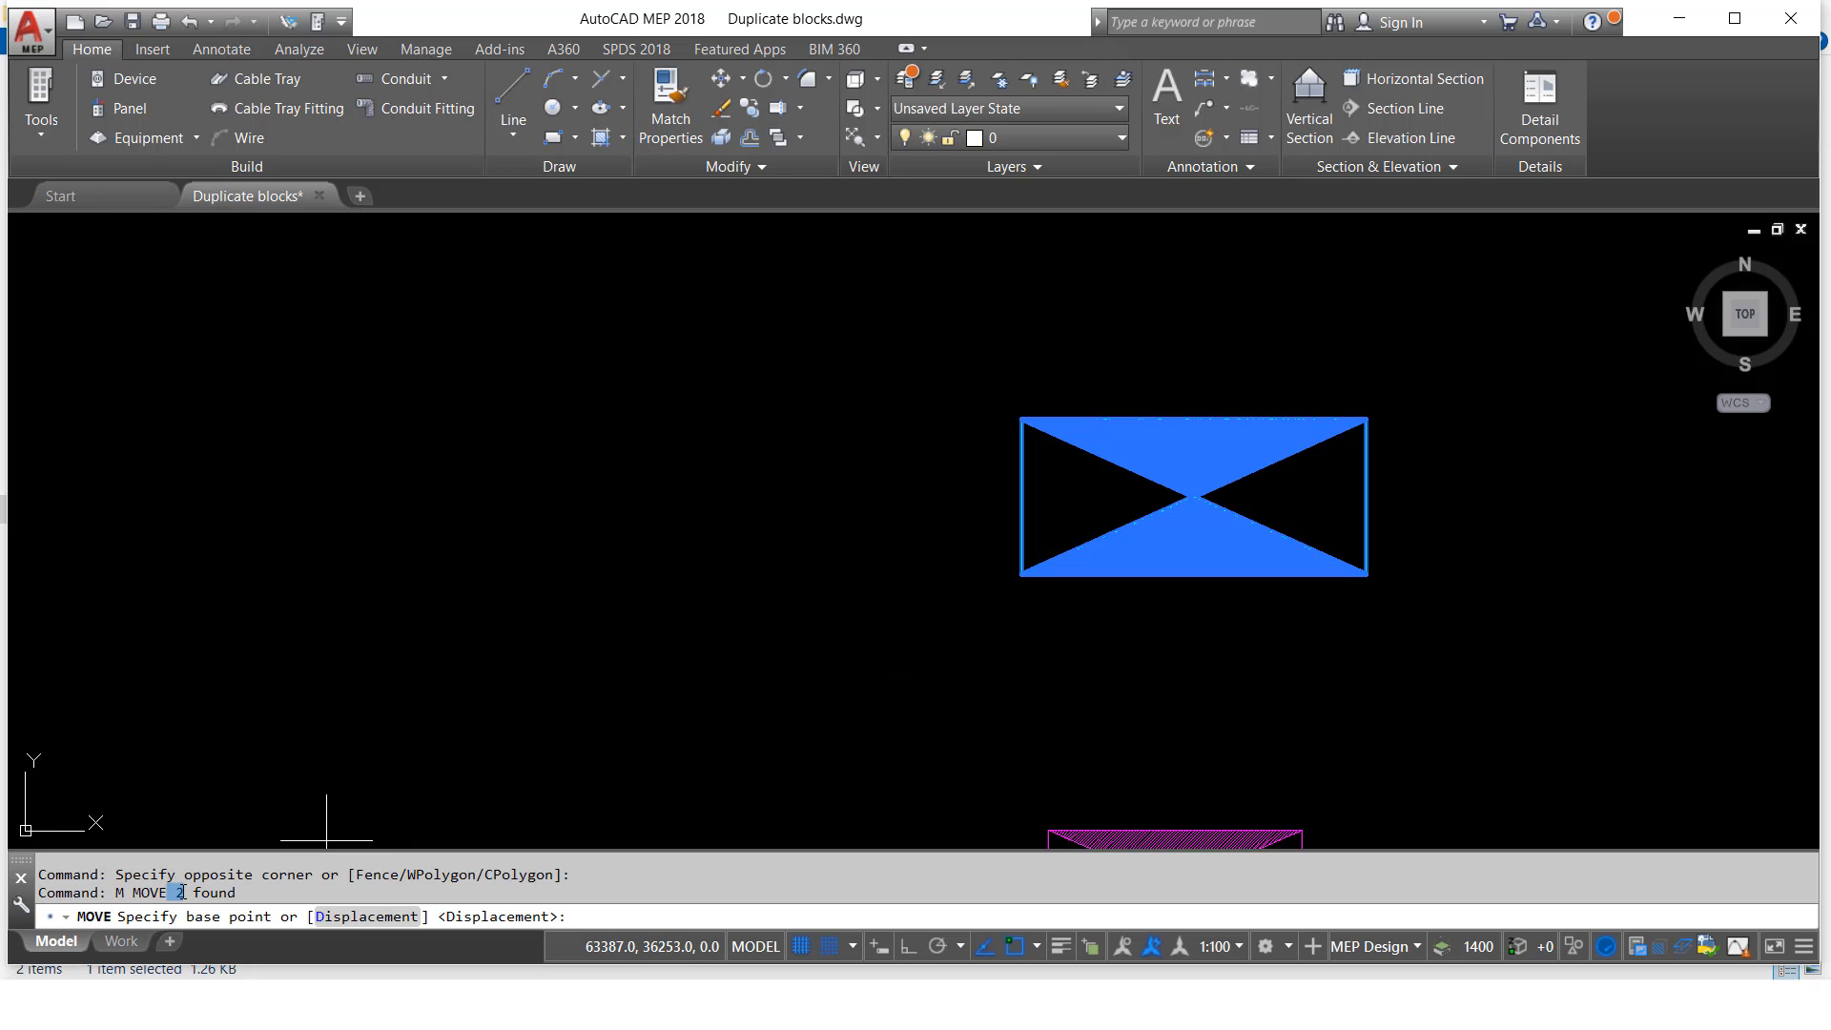
mouse_move(326, 818)
type("e")
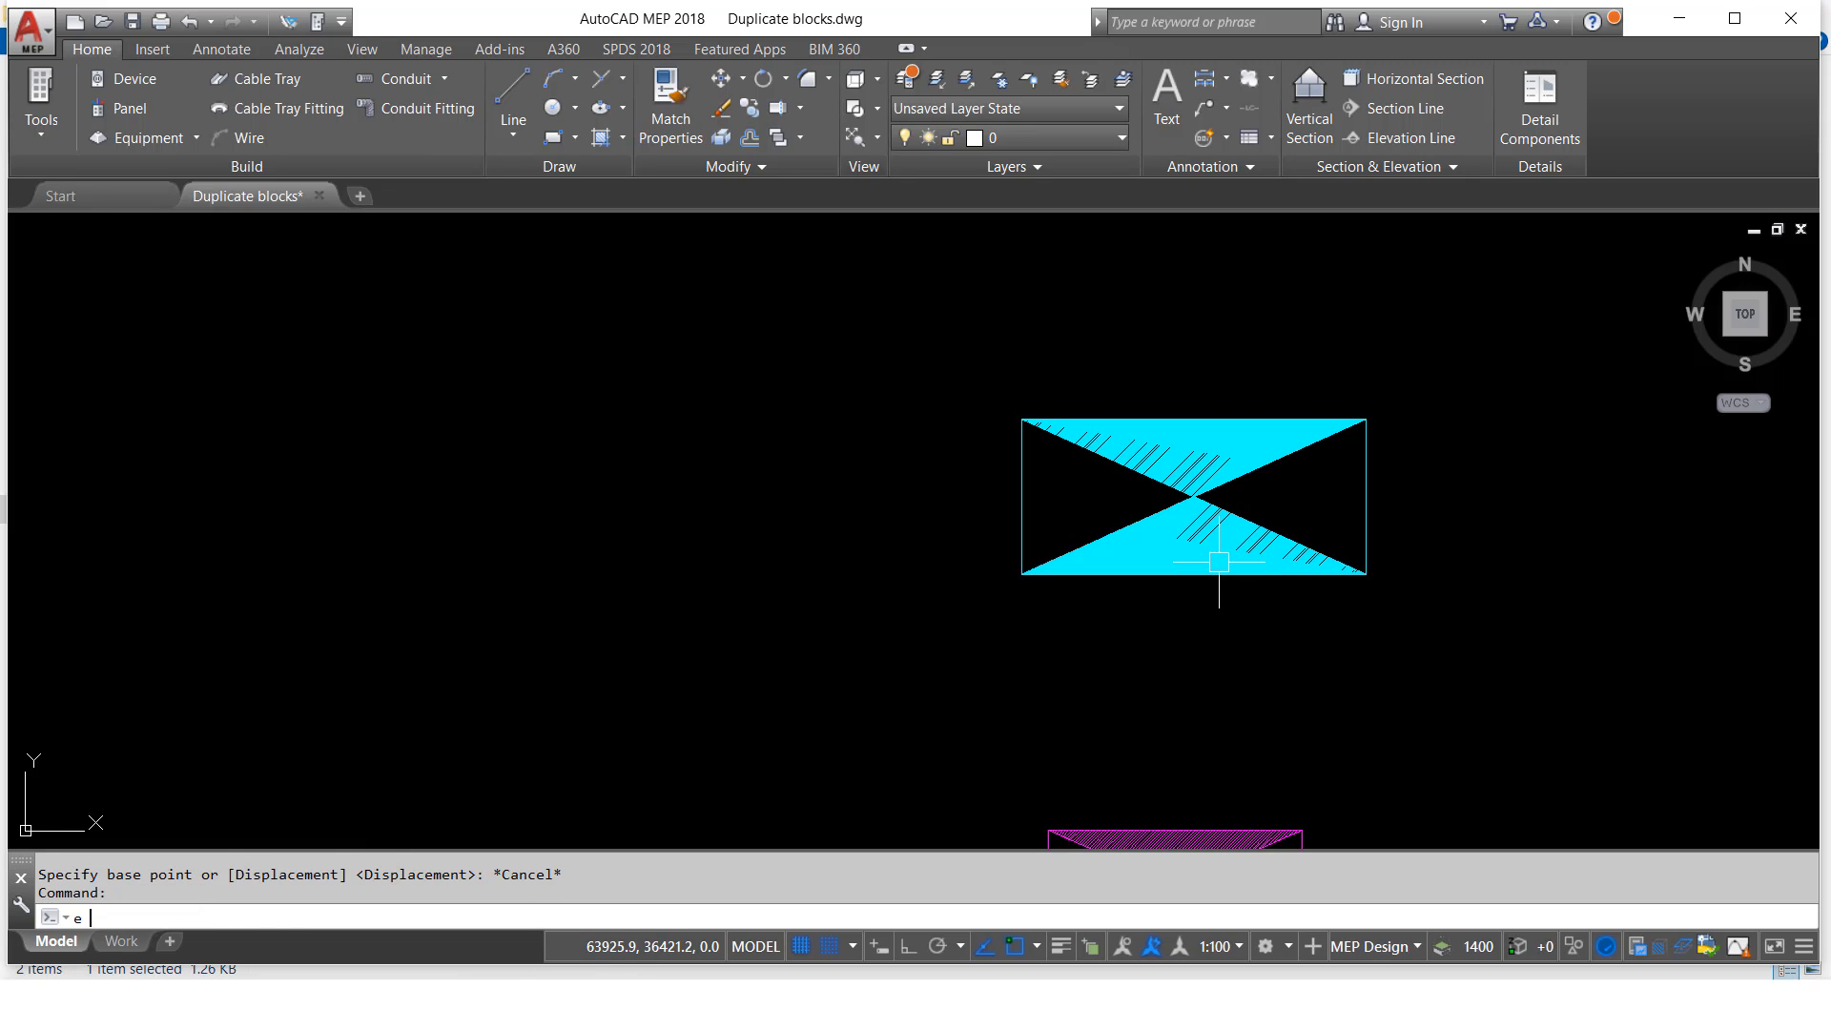
Step: Erase the overlapping duplicate block left behind after moving the copies aside
key("Return")
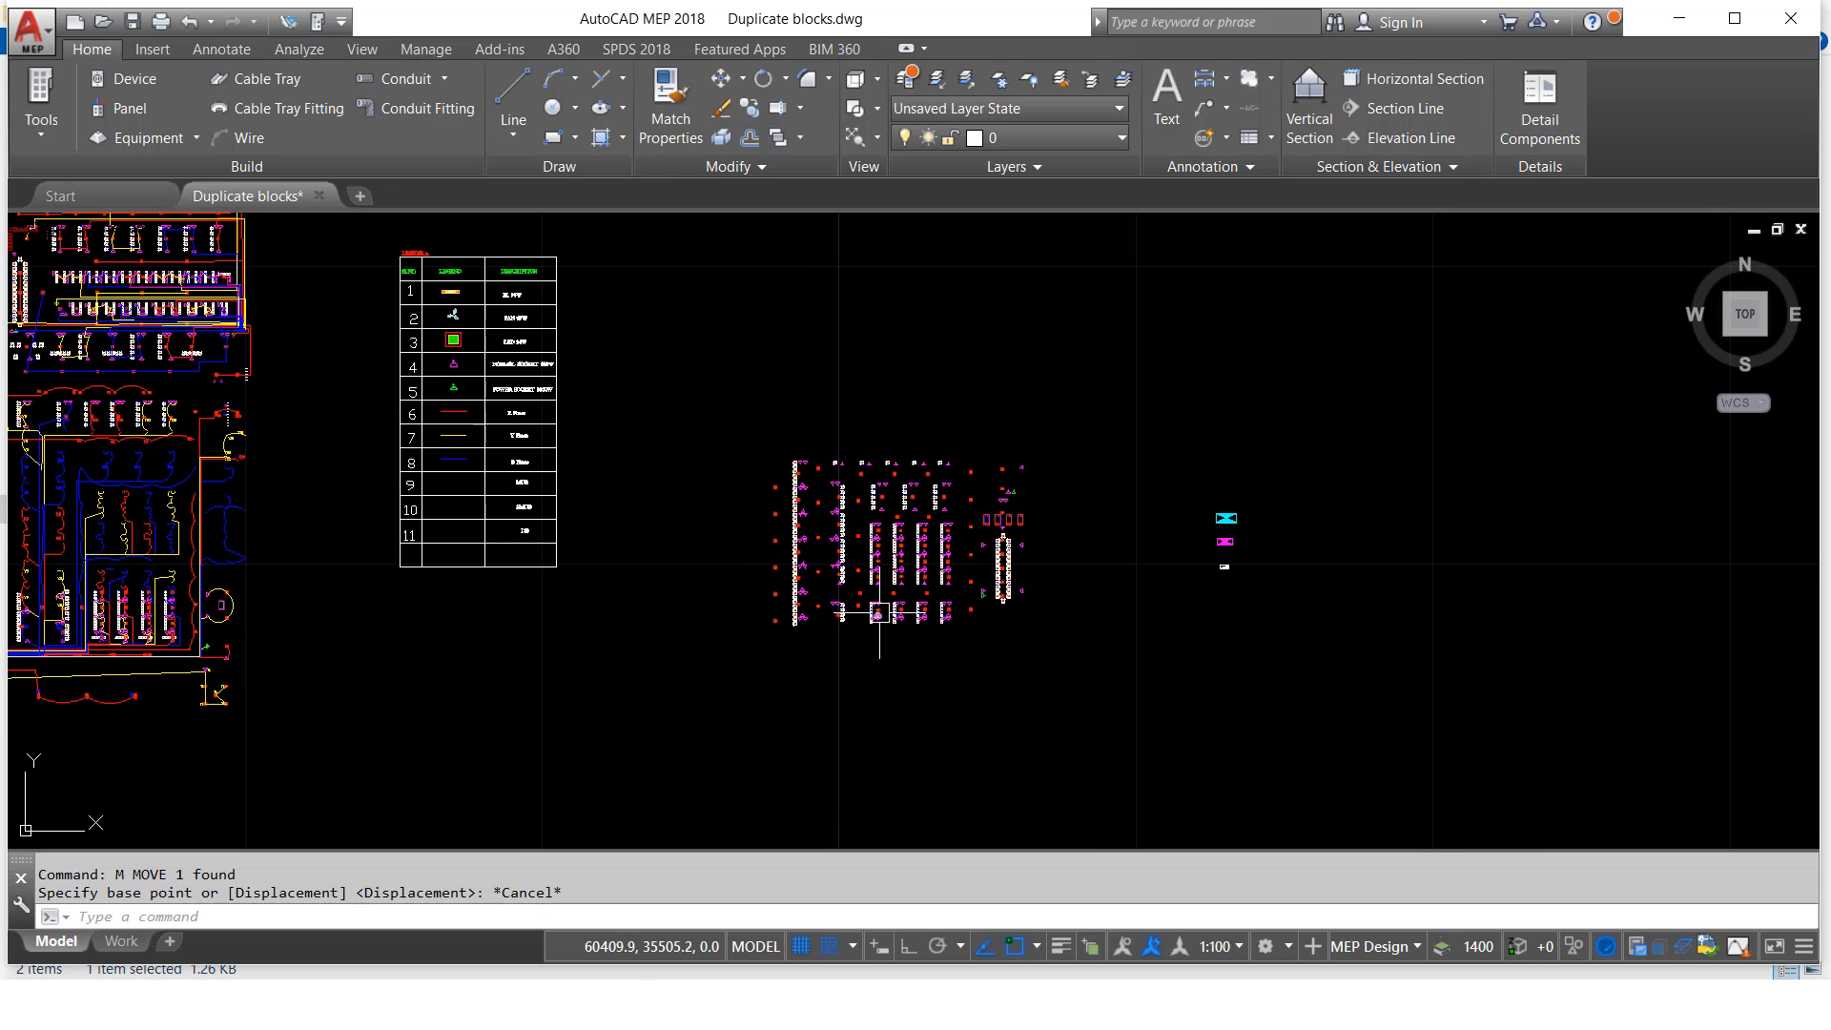
mouse_move(780, 769)
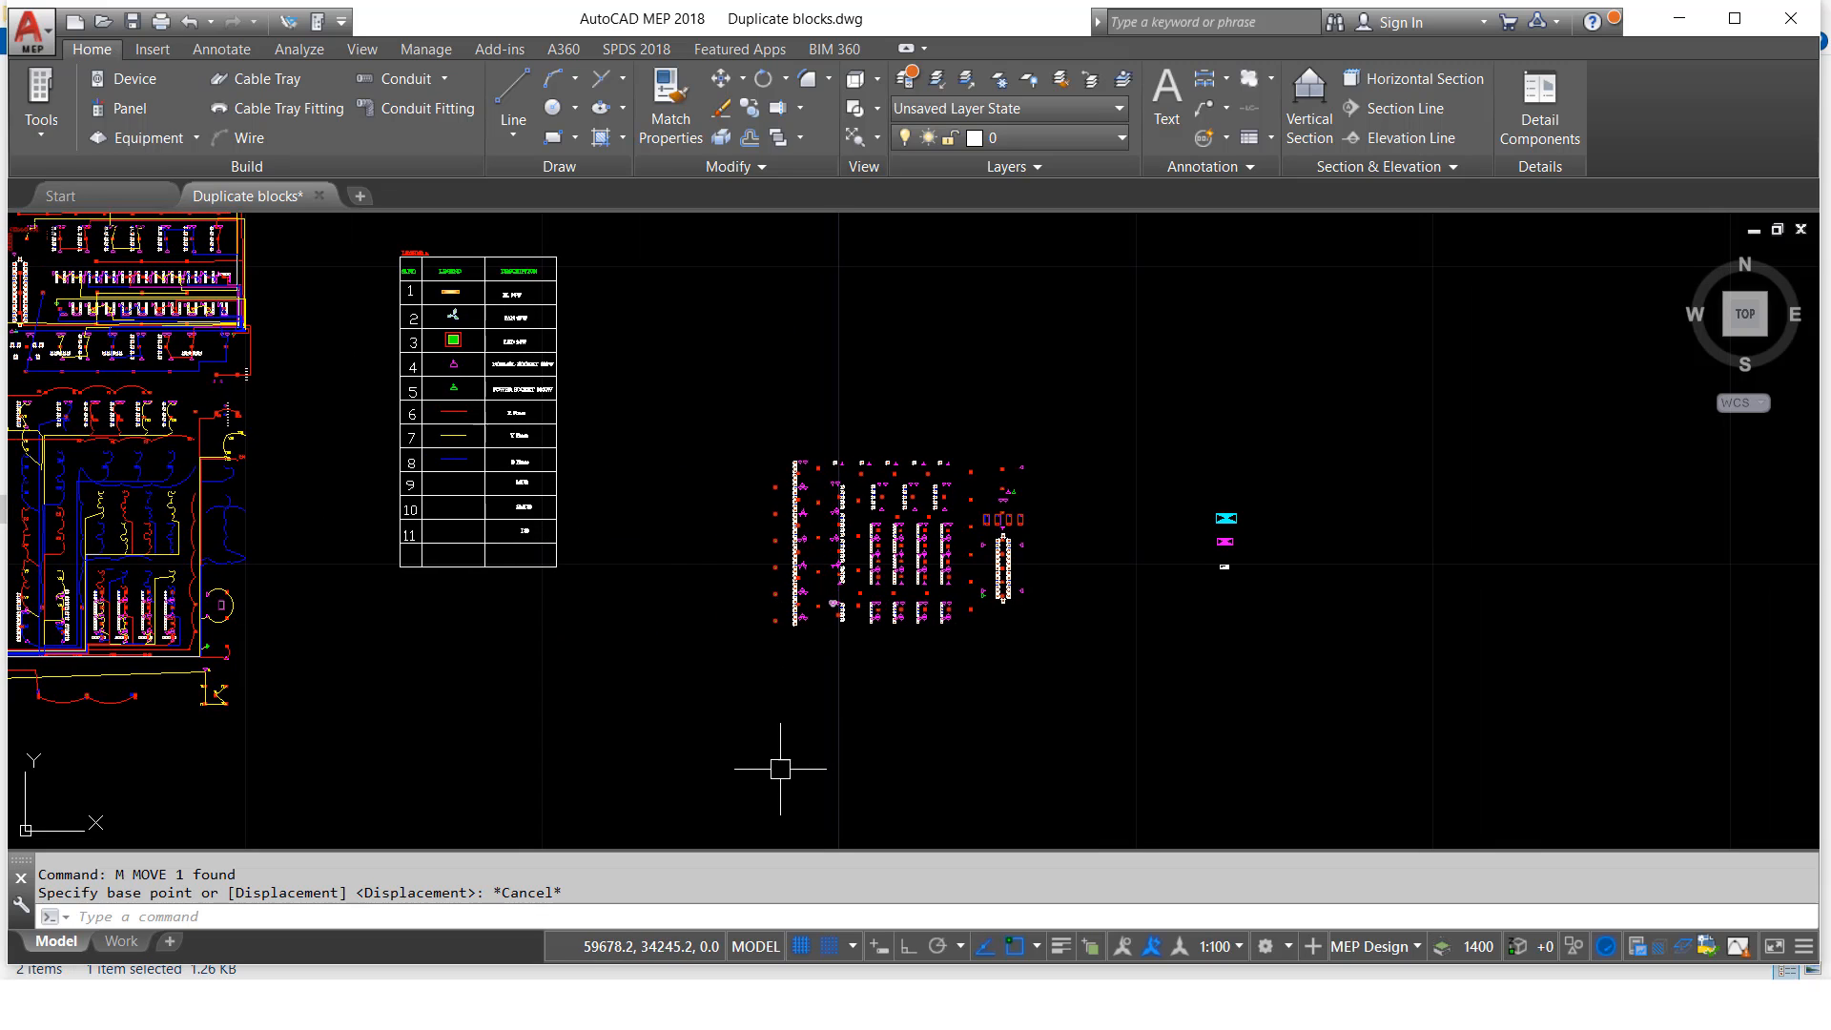
mouse_move(679, 841)
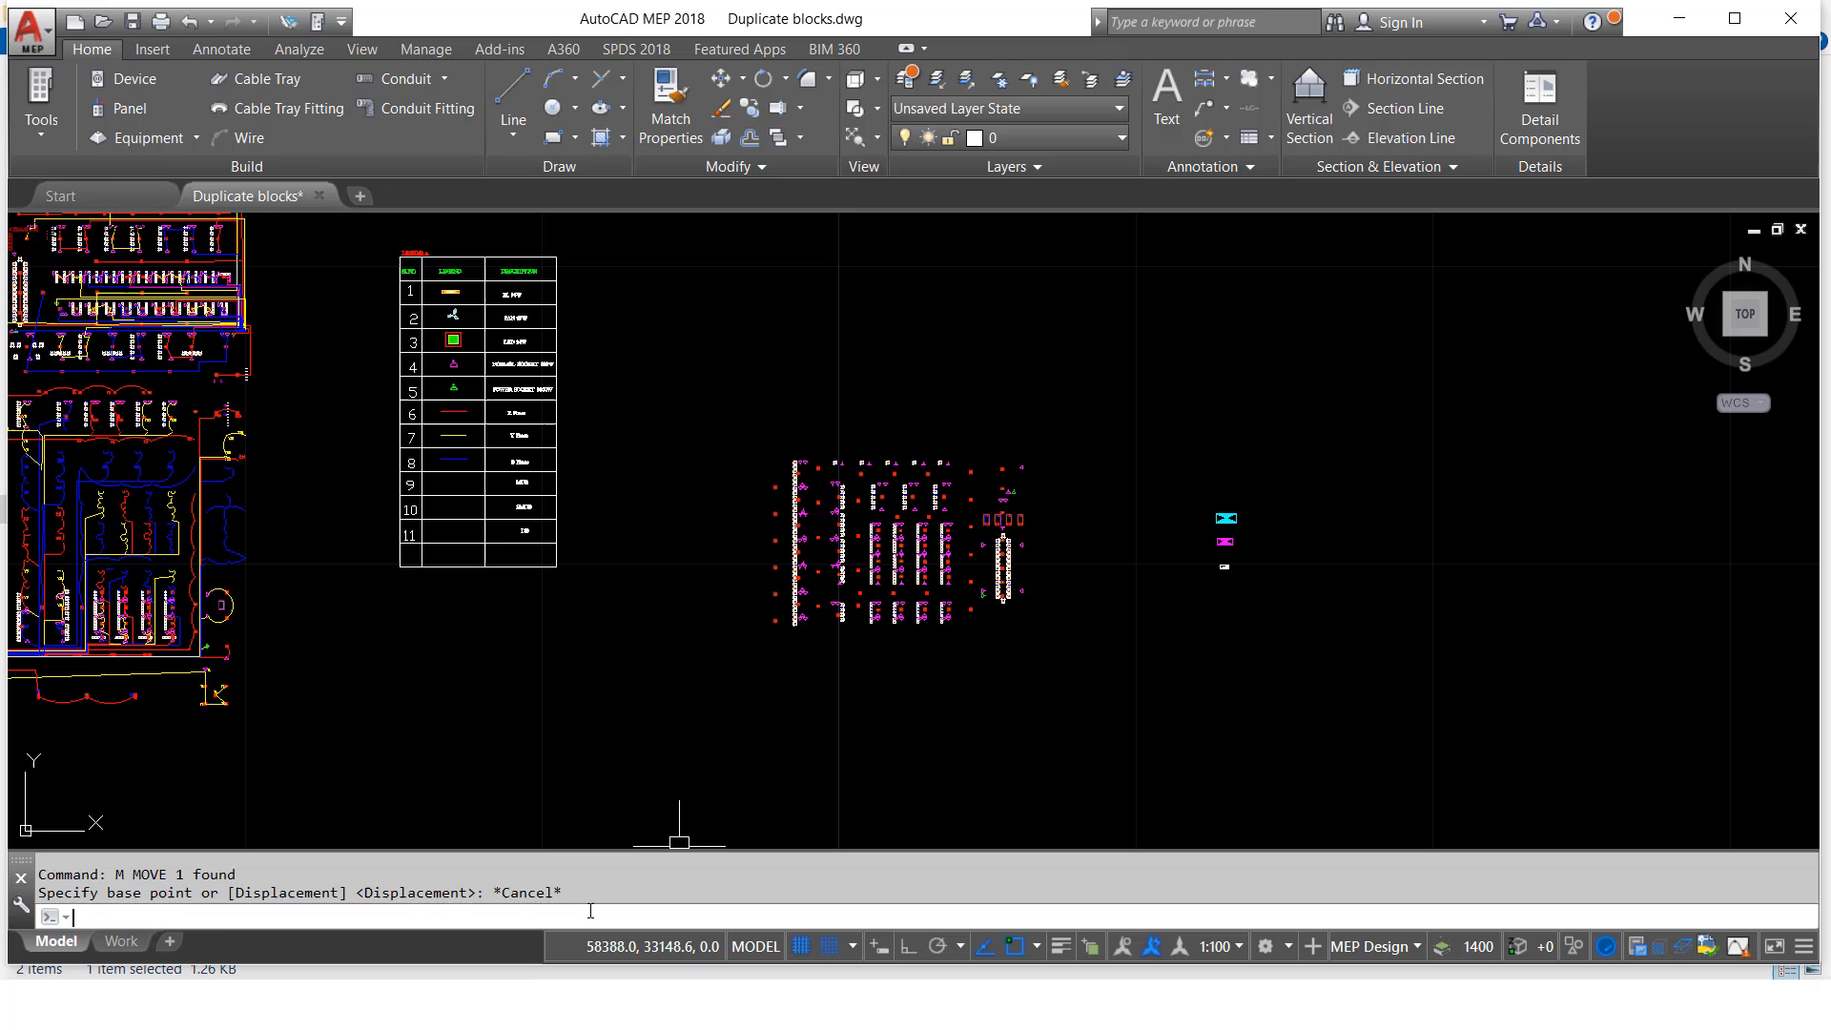
Step: Rerun BDP on the set-aside cluster so every moved block highlights as a duplicate
type("BDp")
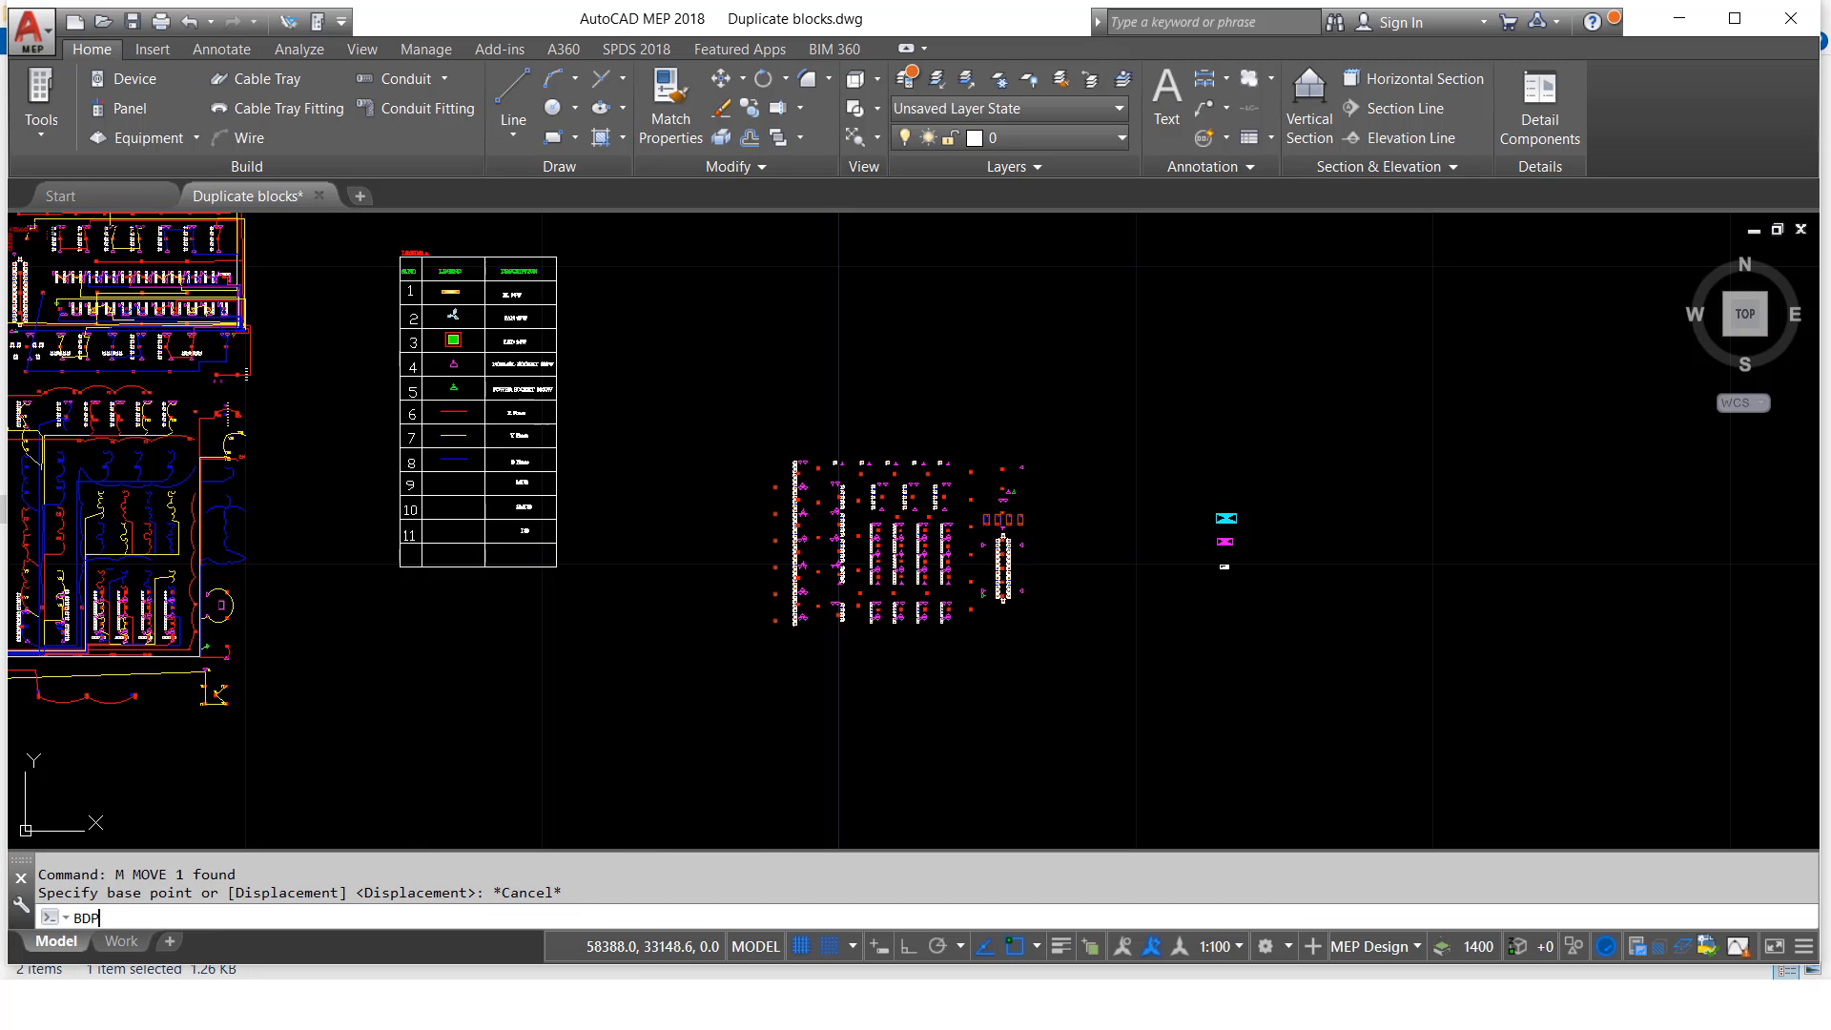
key("Return")
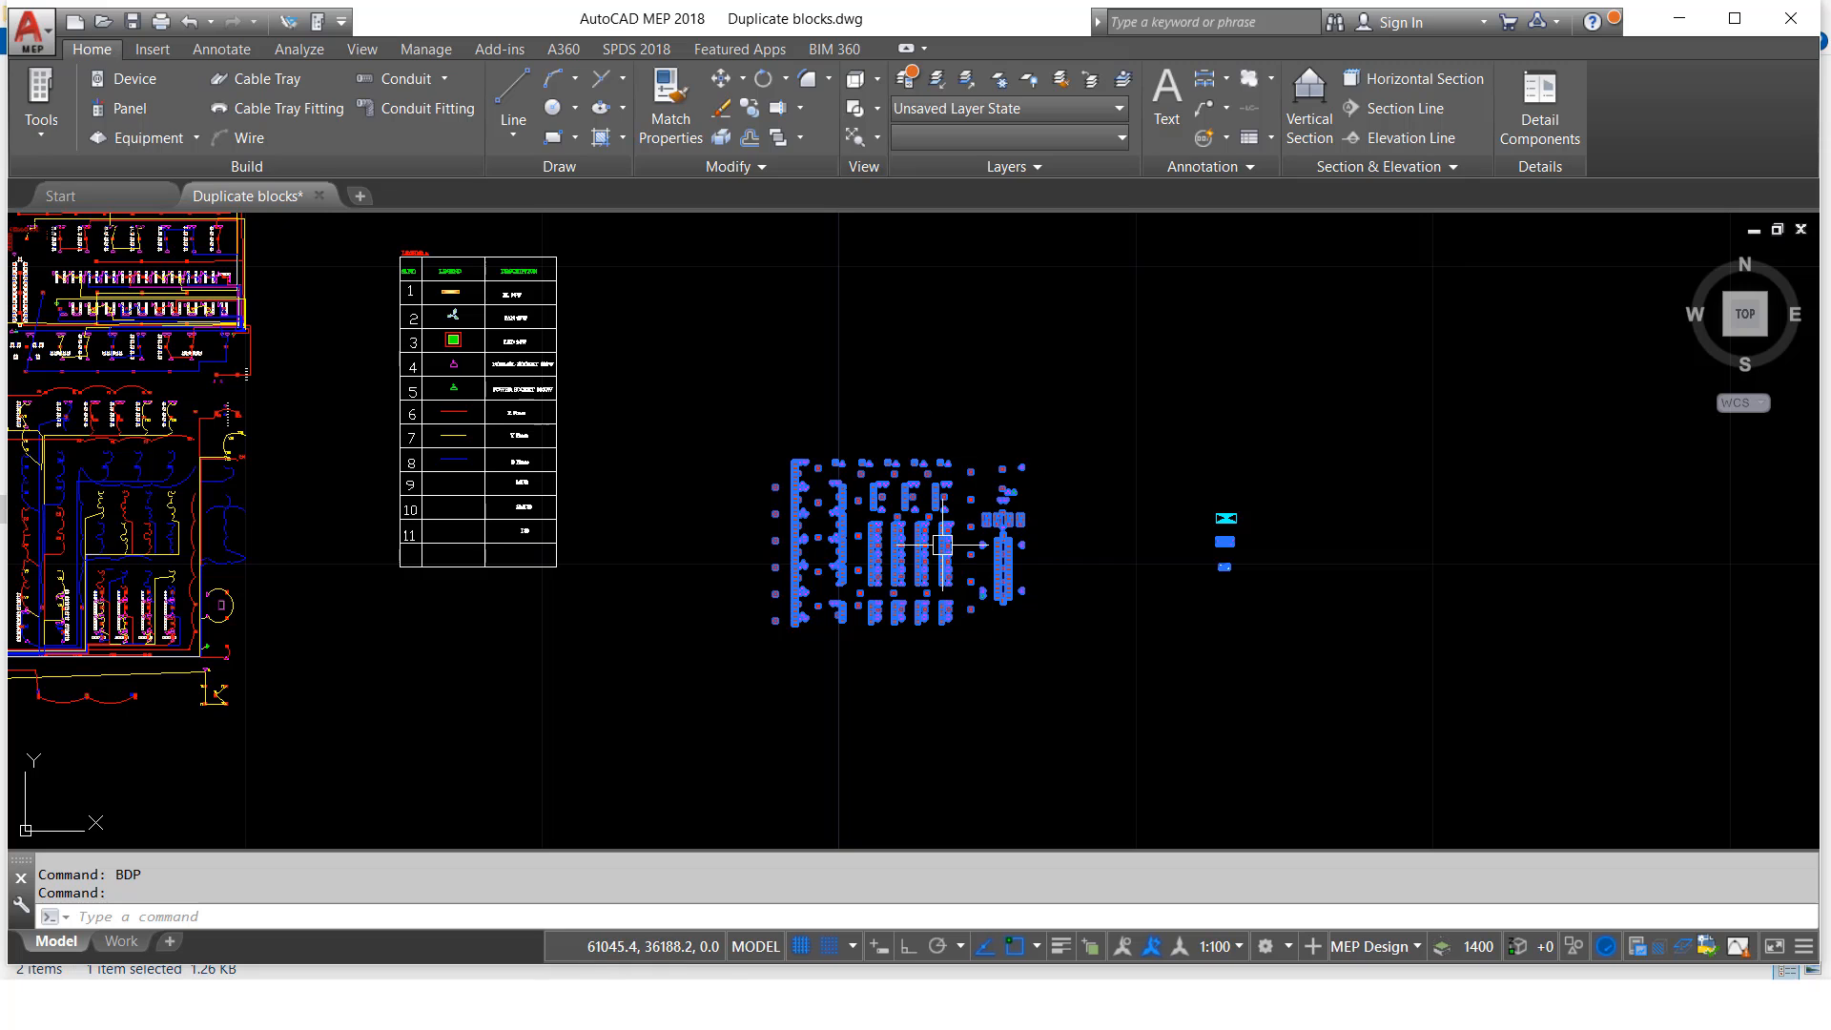
mouse_move(971, 567)
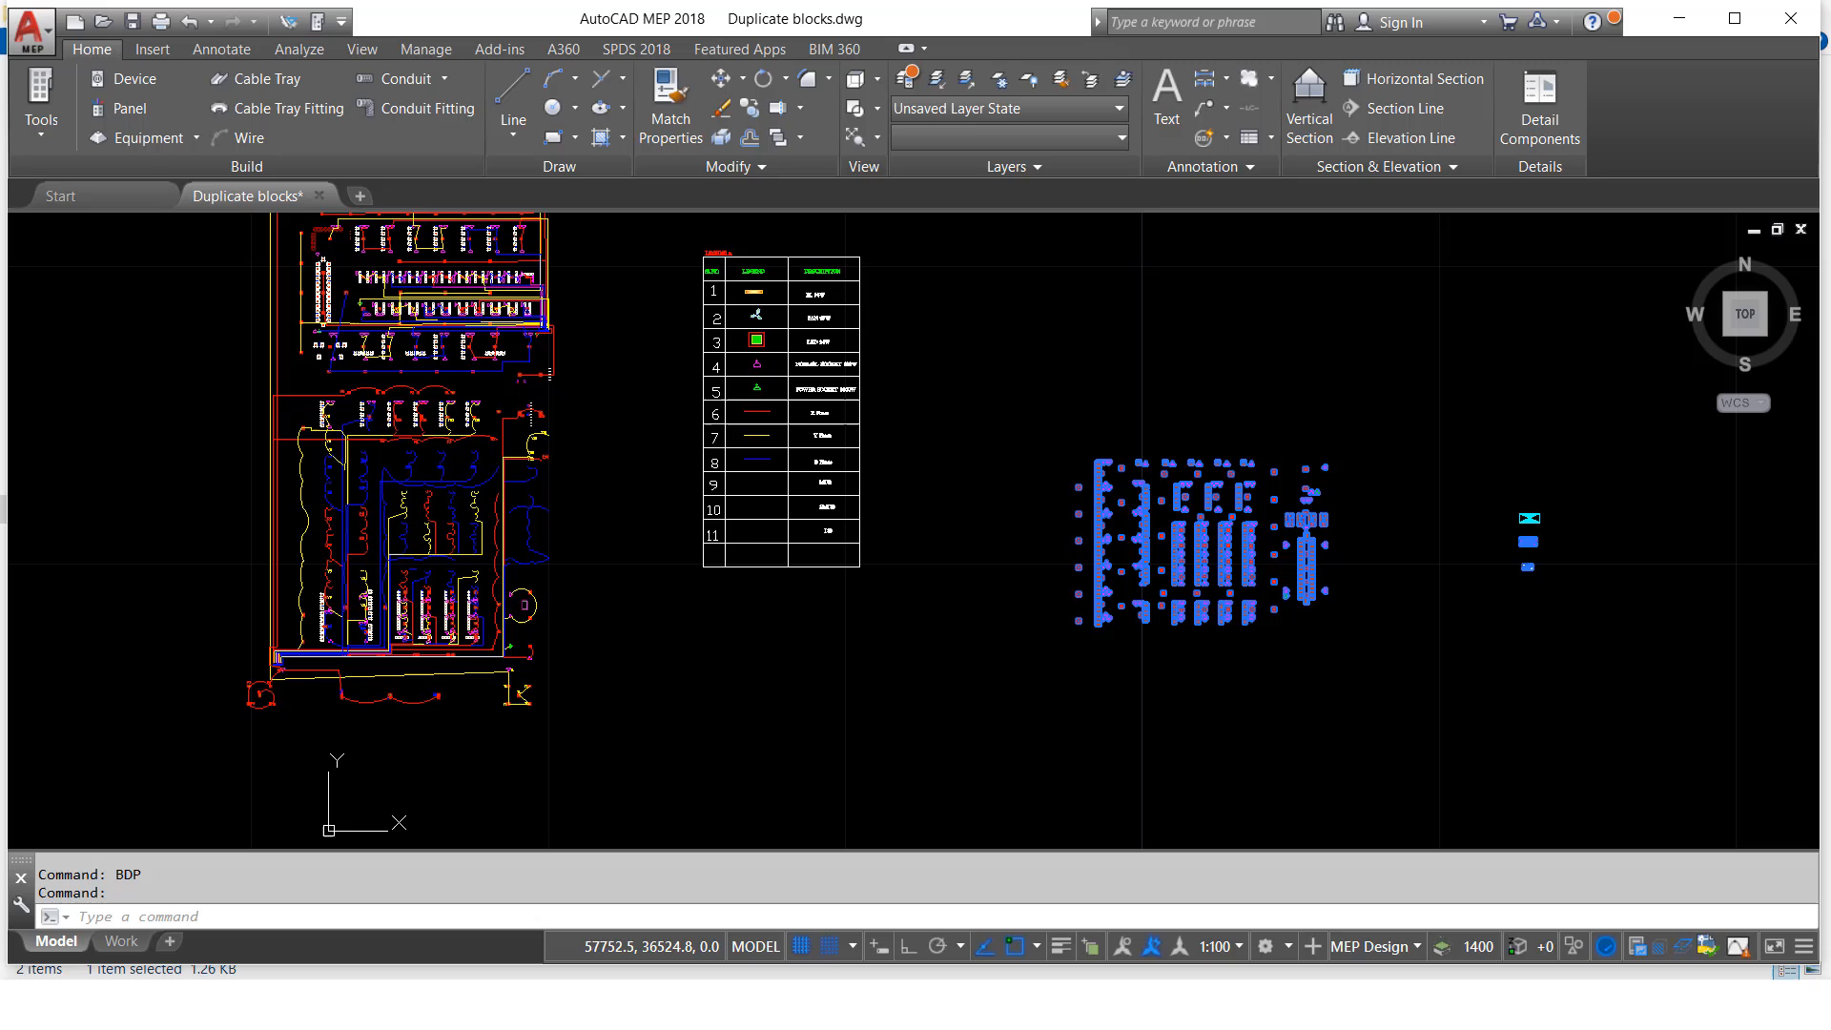
mouse_move(851, 550)
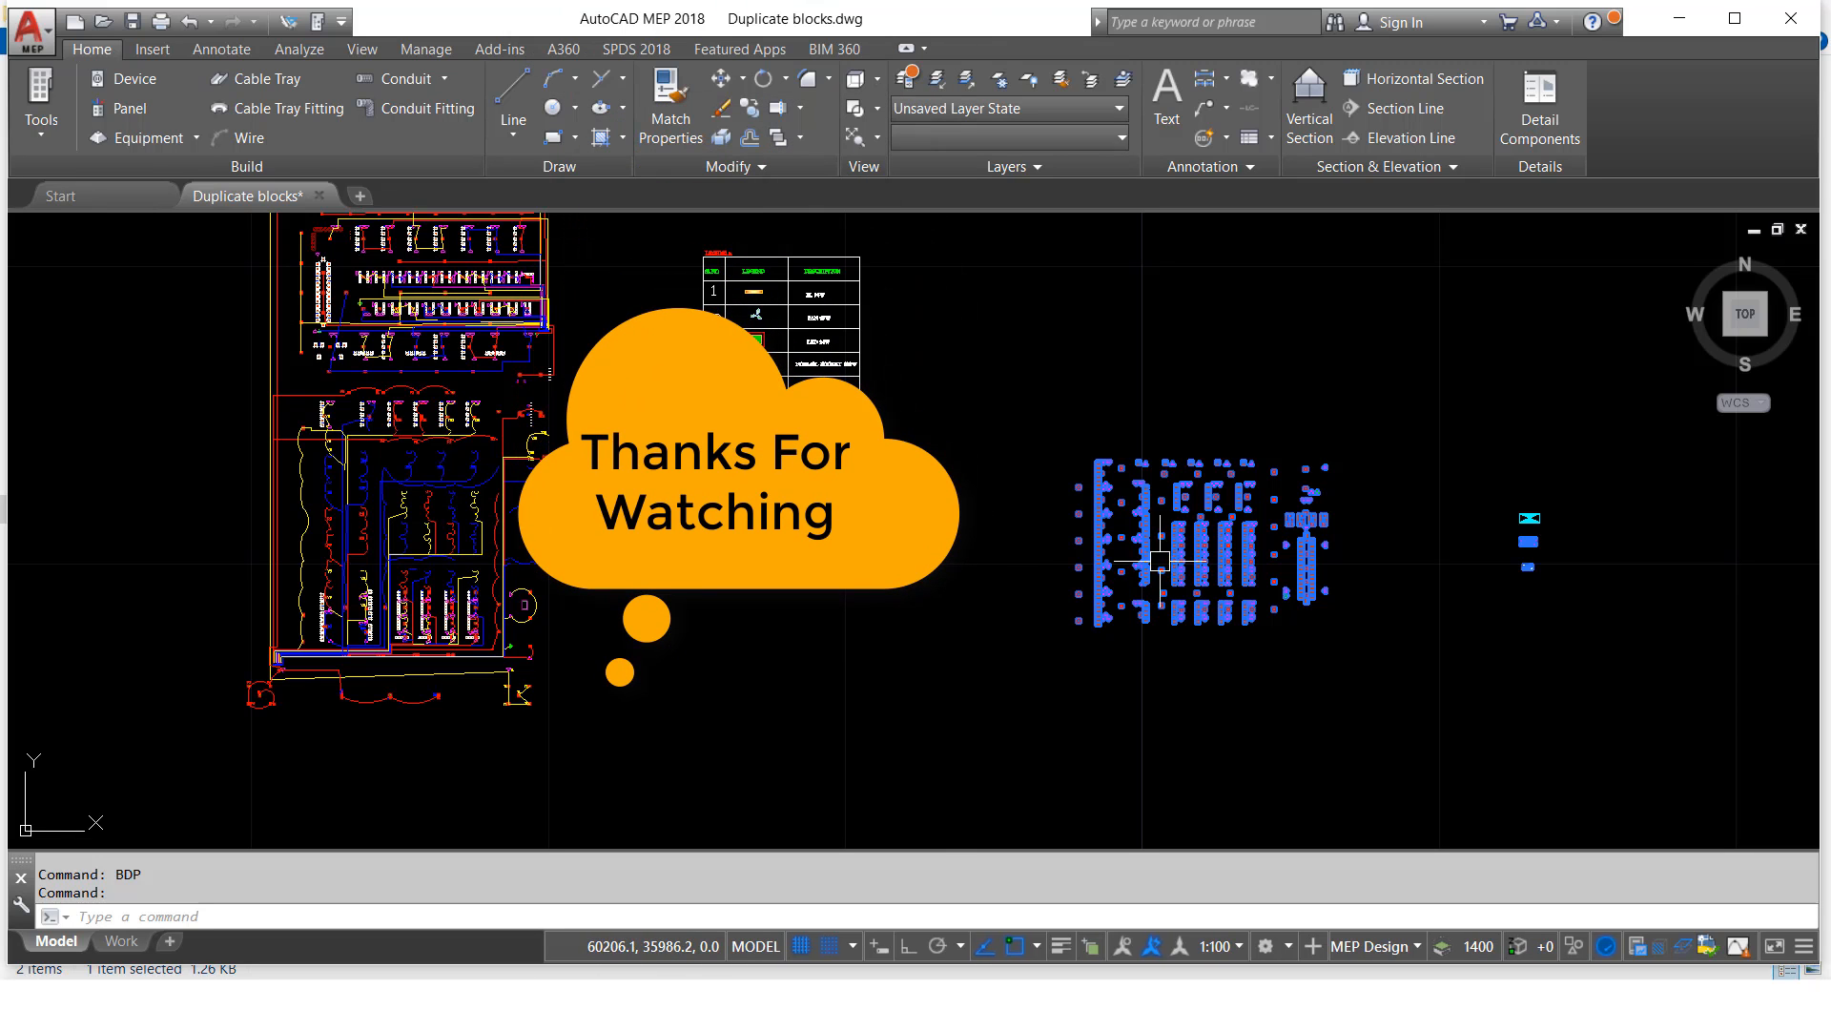
mouse_move(1183, 580)
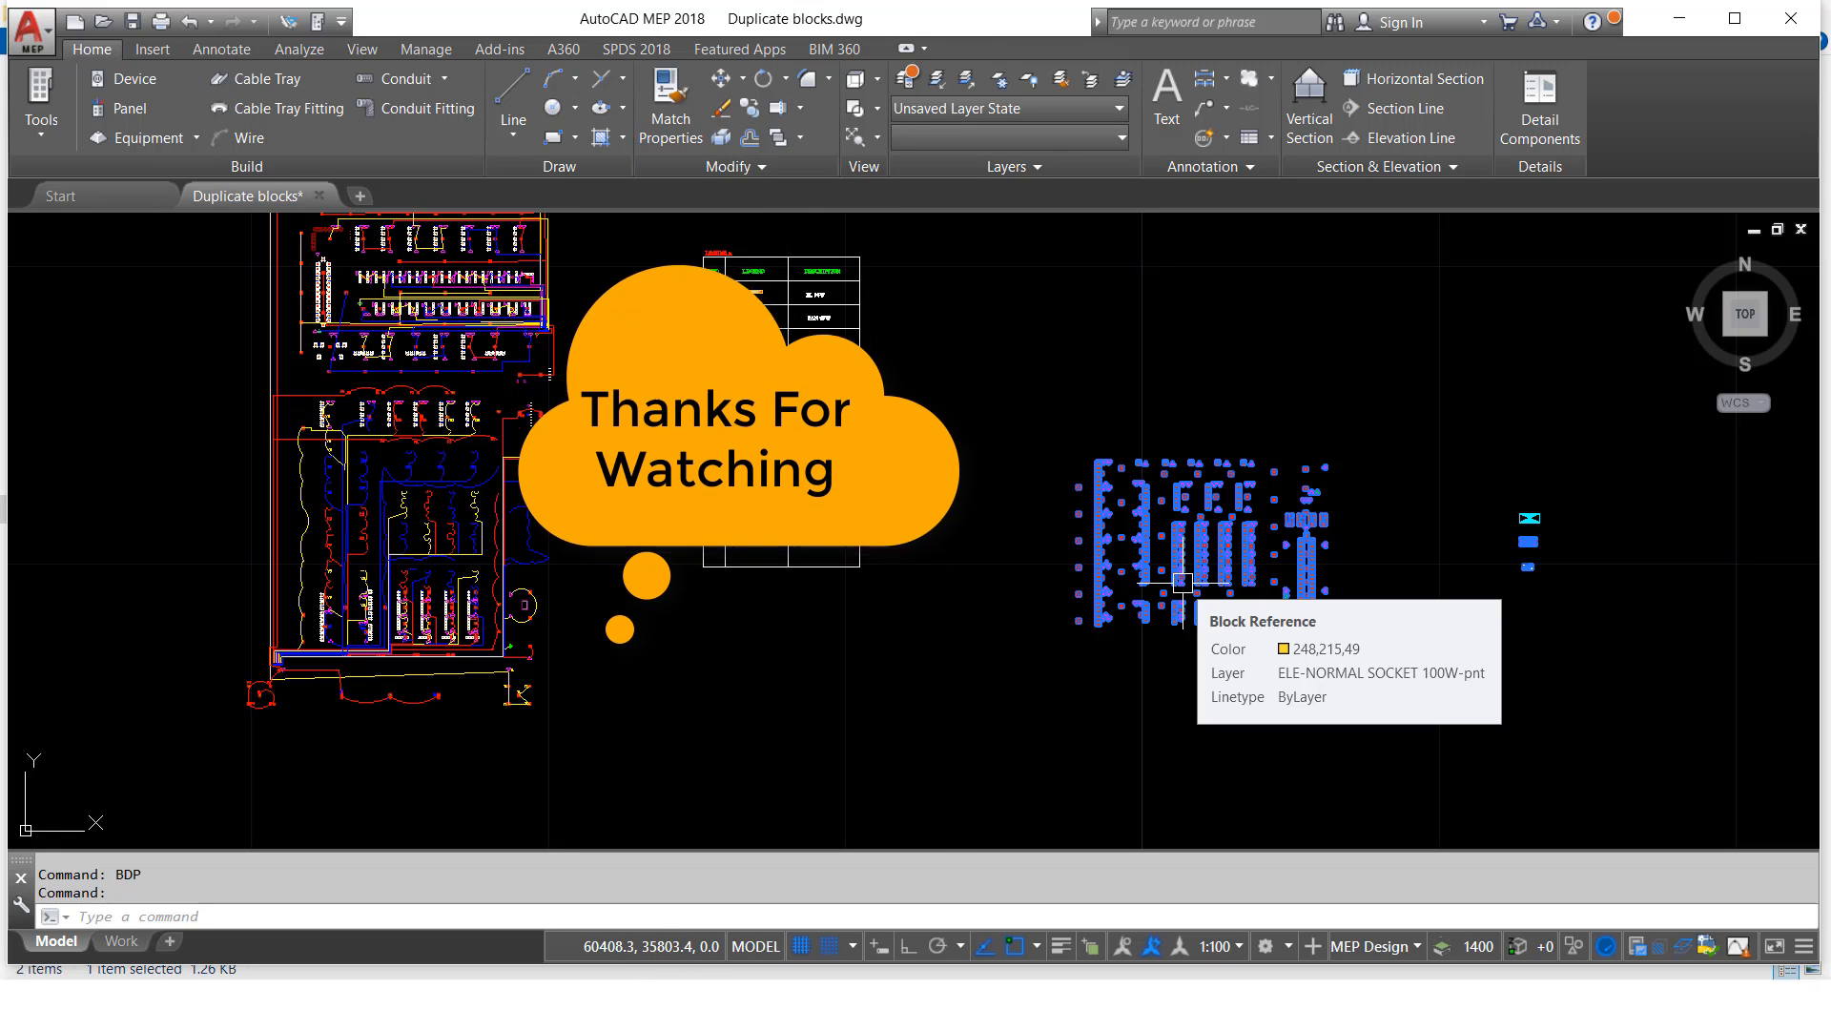